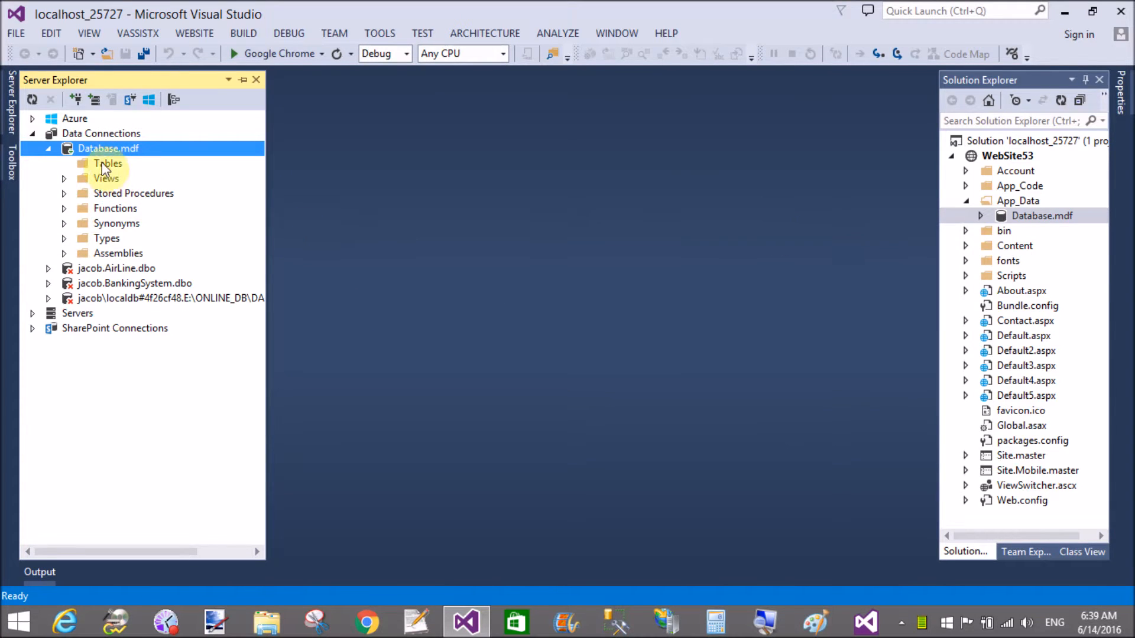
- Add a new table to Database.mdf from the Tables folder in Server Explorer
{"action": "left_click", "coordinate": [107, 163]}
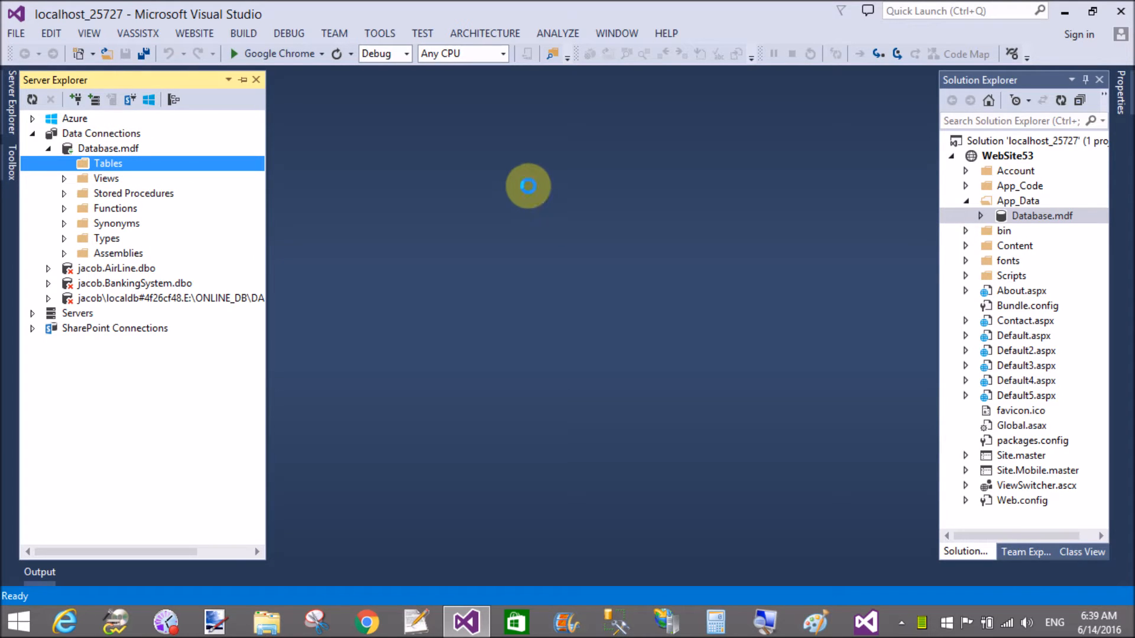
{"action": "double_click", "coordinate": [1042, 215]}
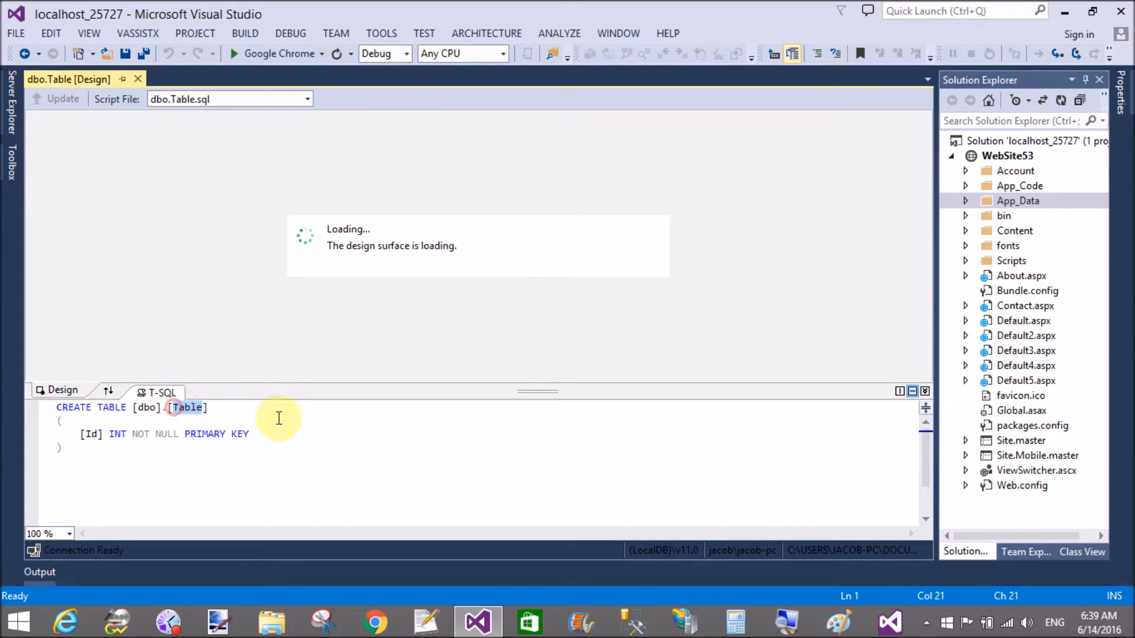
- Name the table Student and rename the Id column to StudentId in the T-SQL pane
{"action": "type", "text": "Studen"}
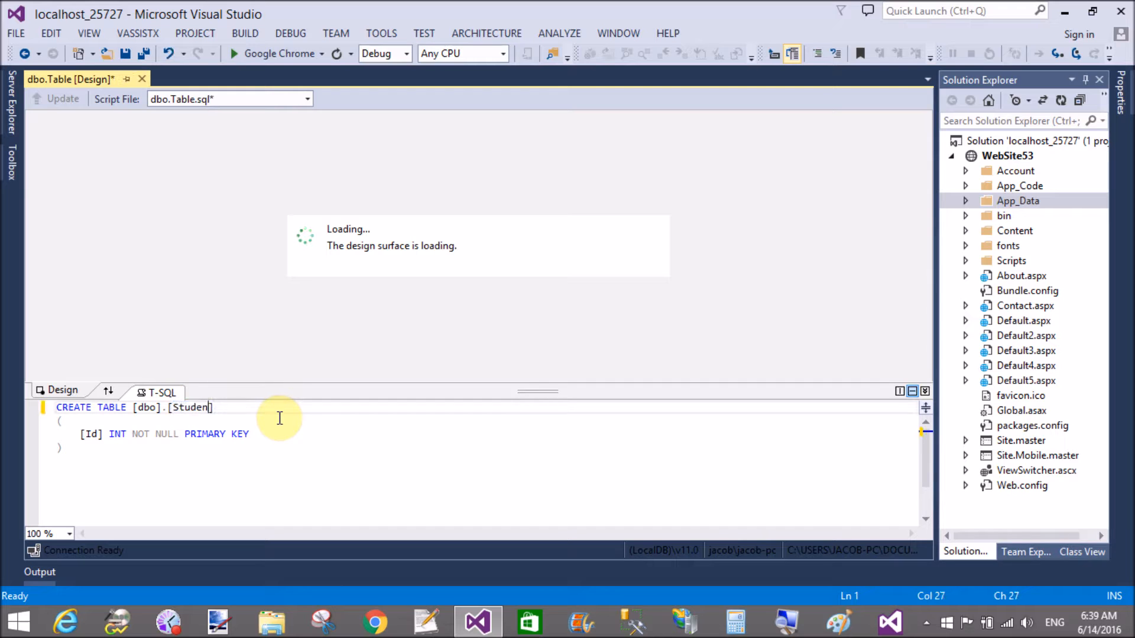
{"action": "type", "text": "t"}
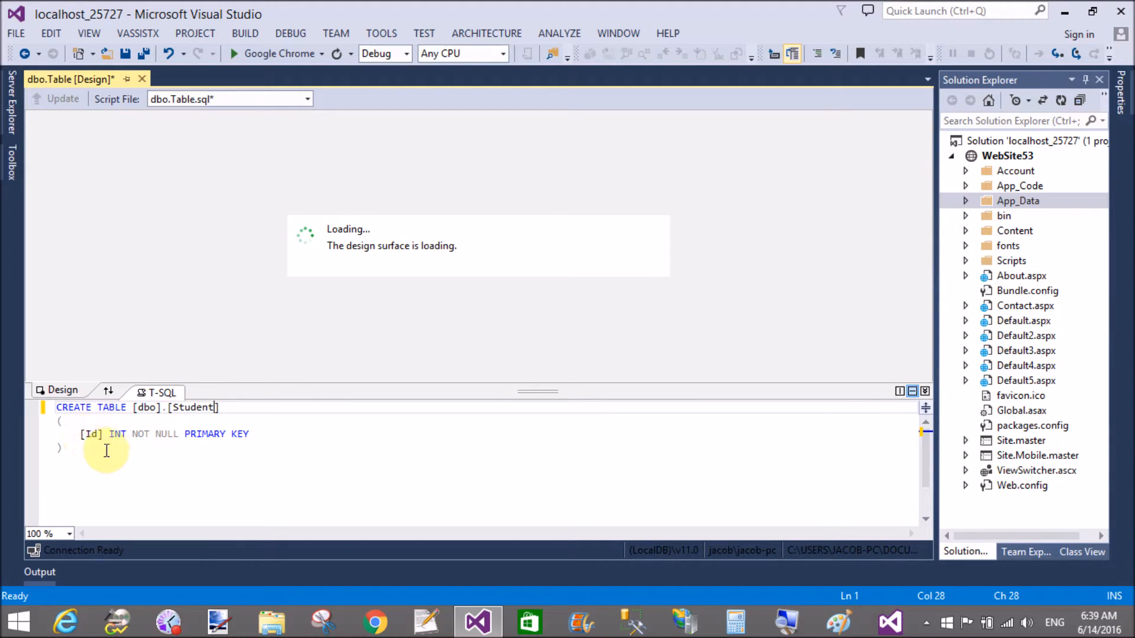
{"action": "left_click", "coordinate": [84, 434]}
{"action": "type", "text": "Student"}
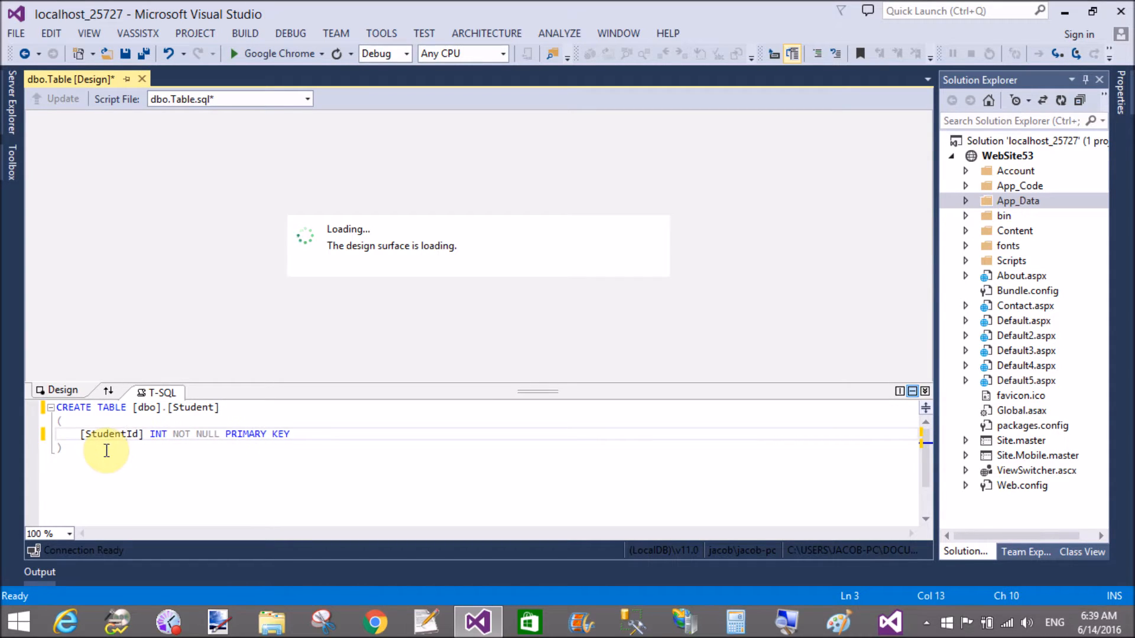
{"action": "type", "text": ","}
{"action": "type", "text": "[S"}
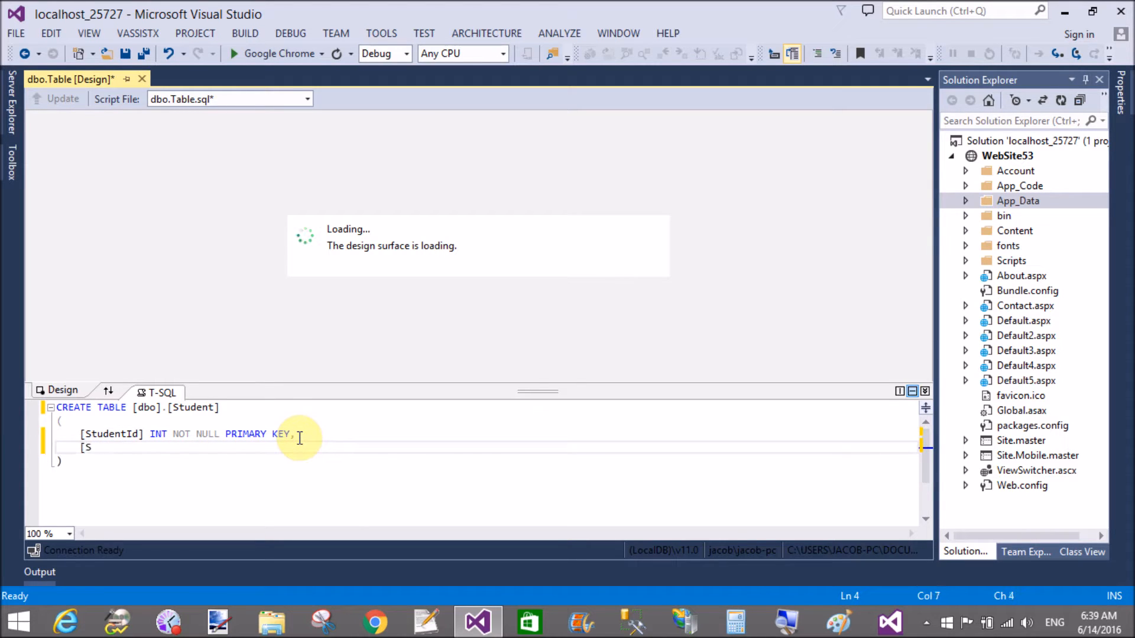
- Add a [StudentName] nvarchar(50) column to the script, removing the stray letter
{"action": "type", "text": "tudentNa"}
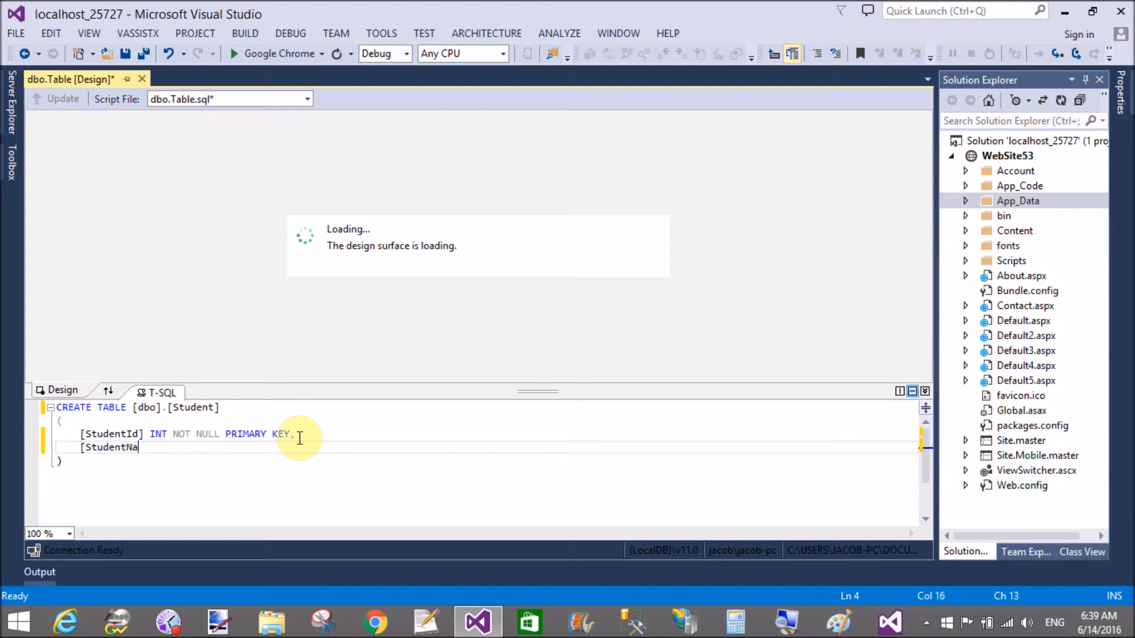
{"action": "type", "text": "me]"}
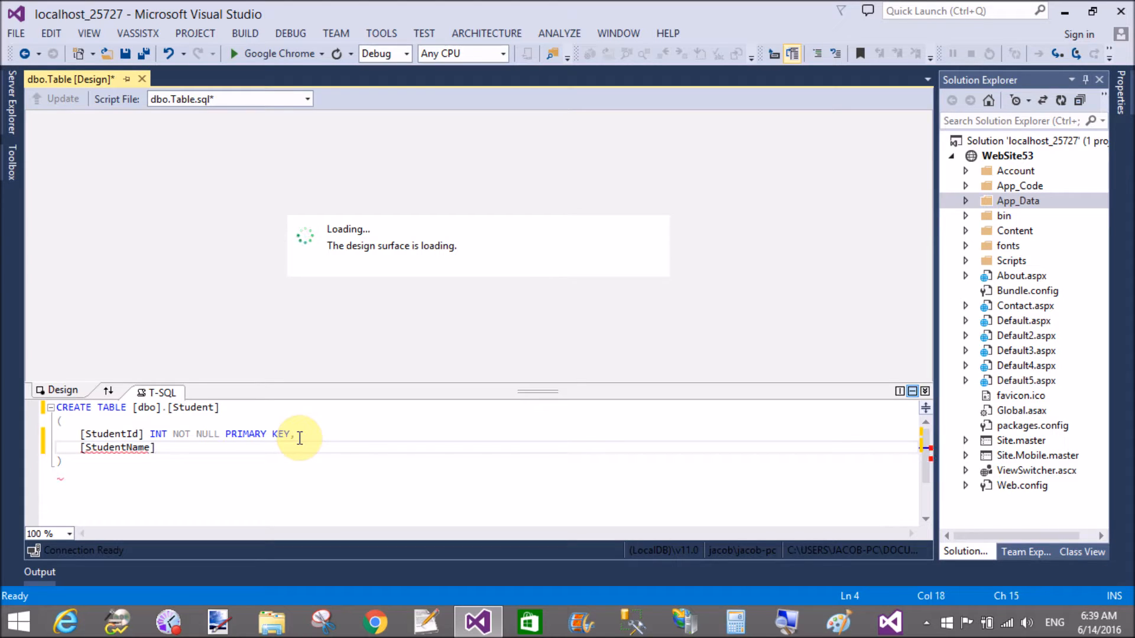
{"action": "type", "text": "n"}
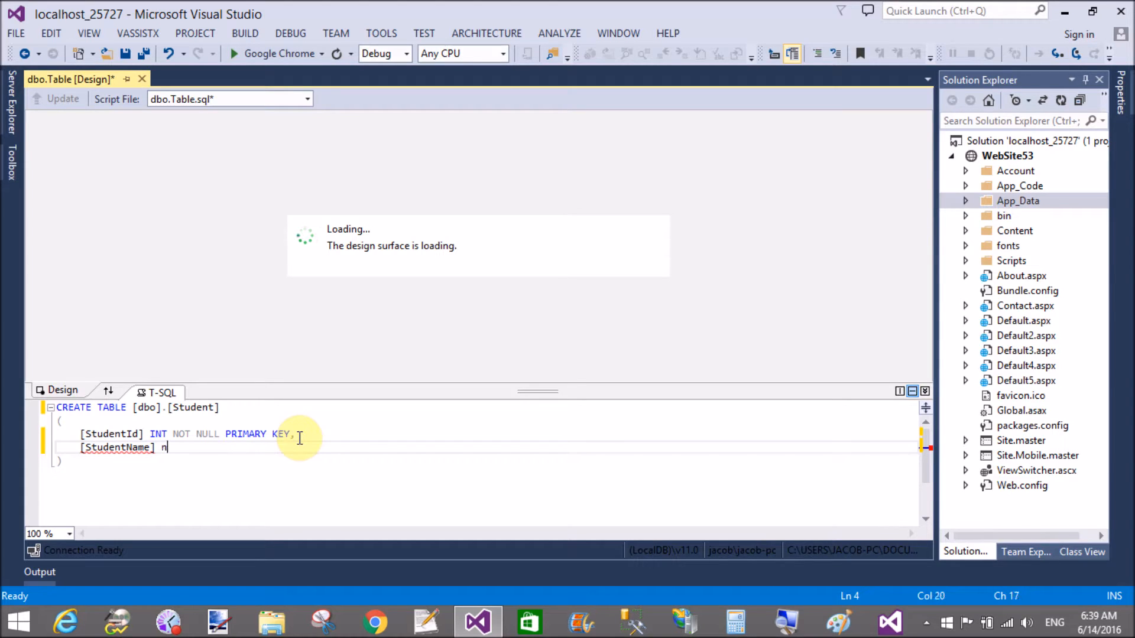
{"action": "type", "text": "varchar"}
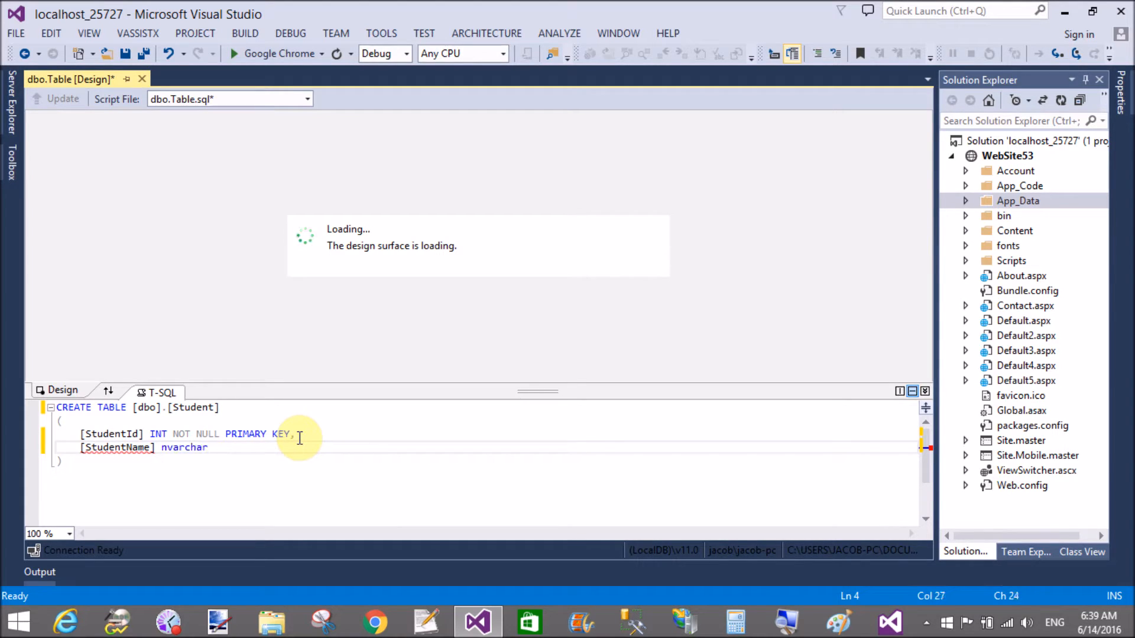
{"action": "type", "text": "("}
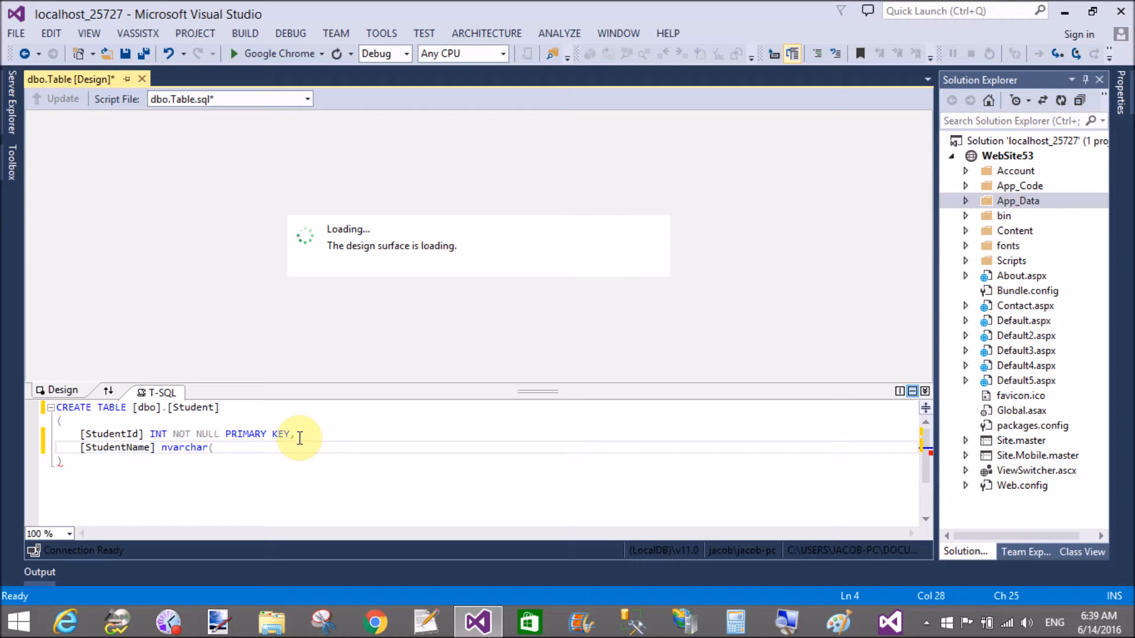
{"action": "type", "text": "50"}
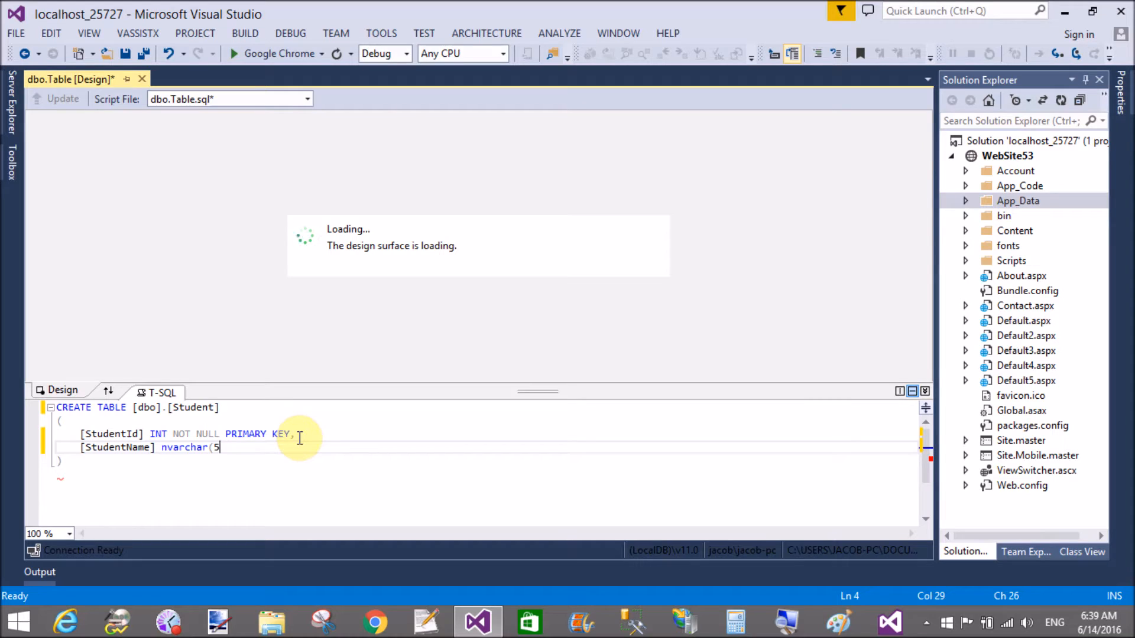
{"action": "type", "text": "0)"}
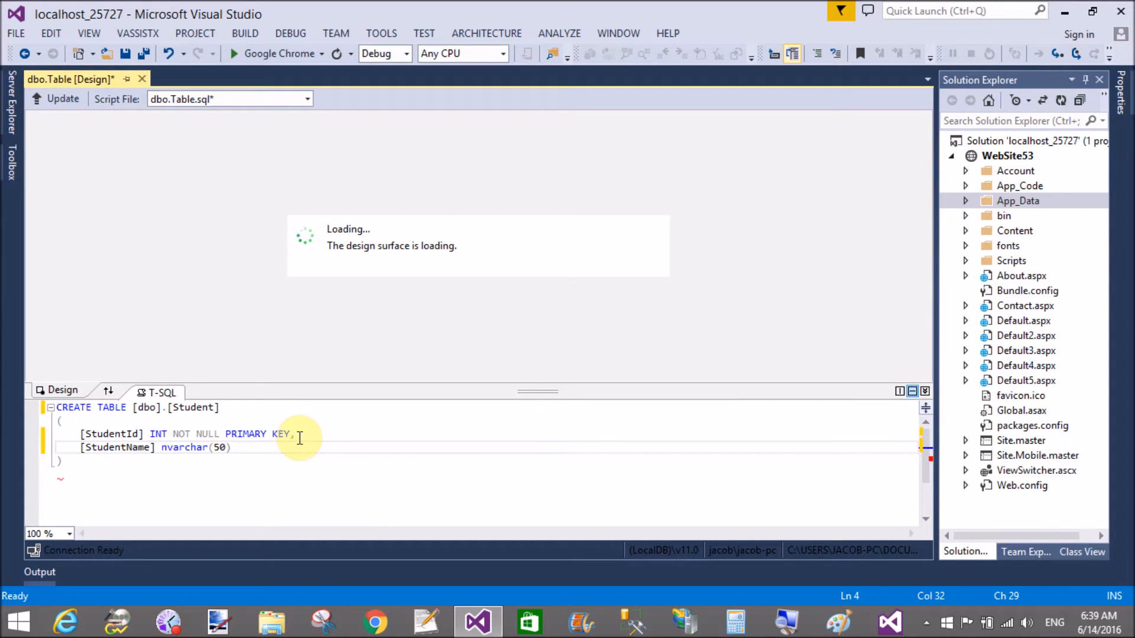
{"action": "type", "text": "N"}
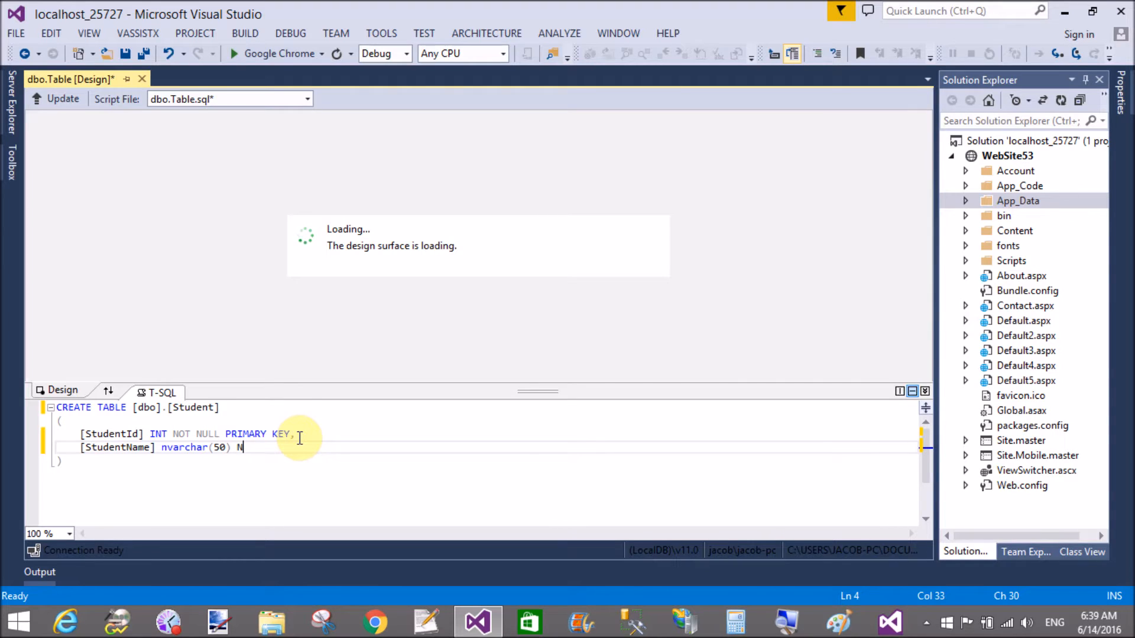
{"action": "key", "text": "Backspace"}
{"action": "type", "text": ","}
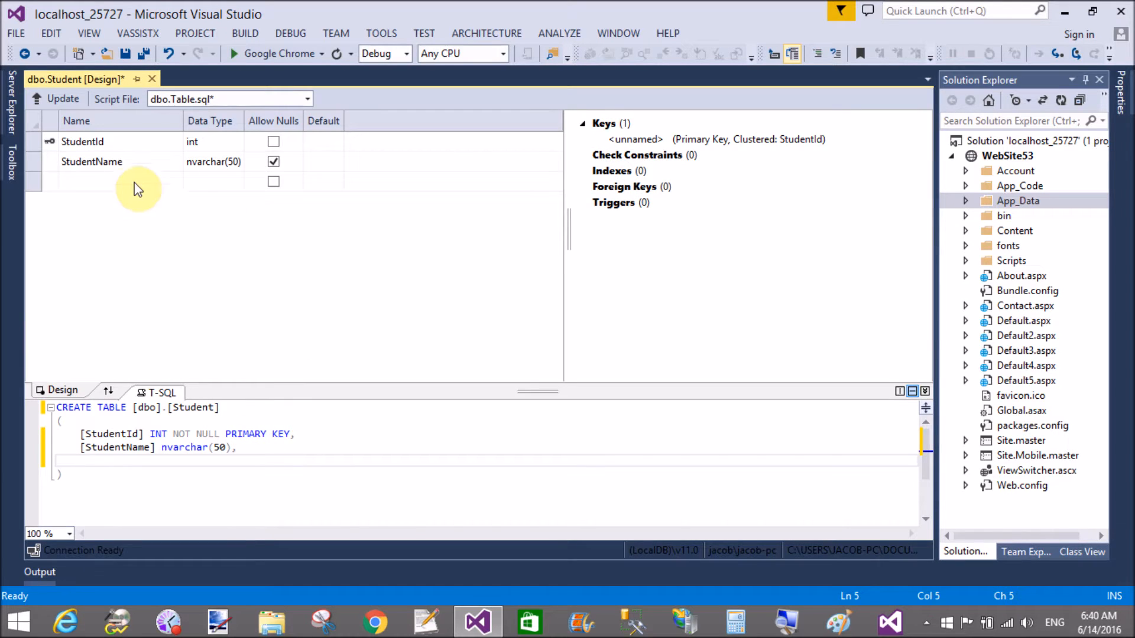
- Add a StudentCity nvarchar(50) column in the design grid
{"action": "left_click", "coordinate": [112, 182]}
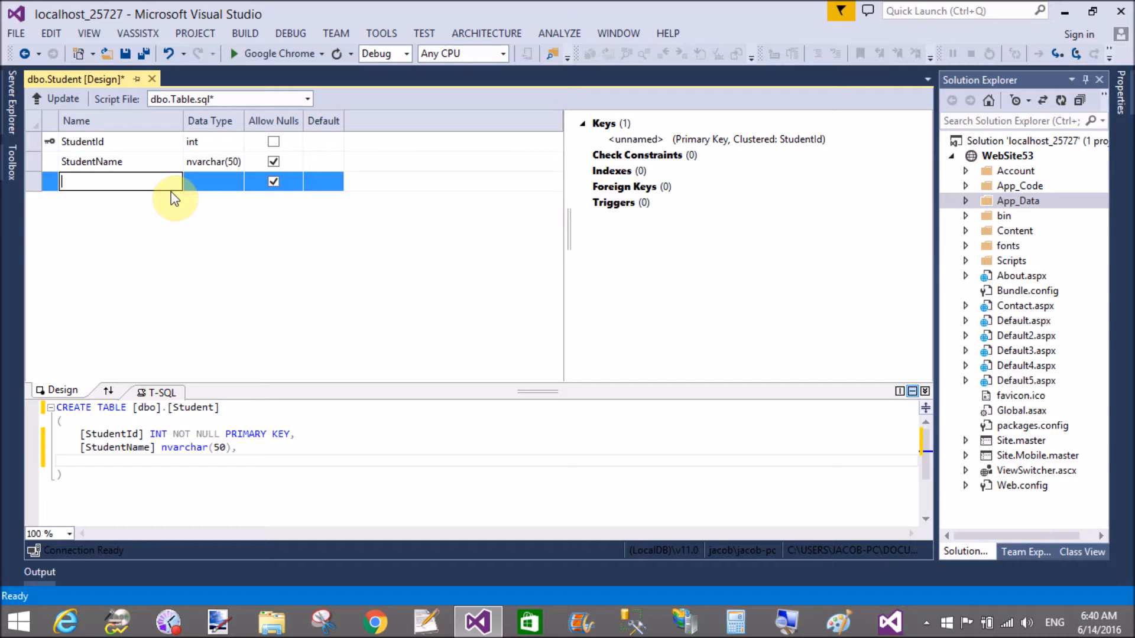
{"action": "type", "text": "StudentCity"}
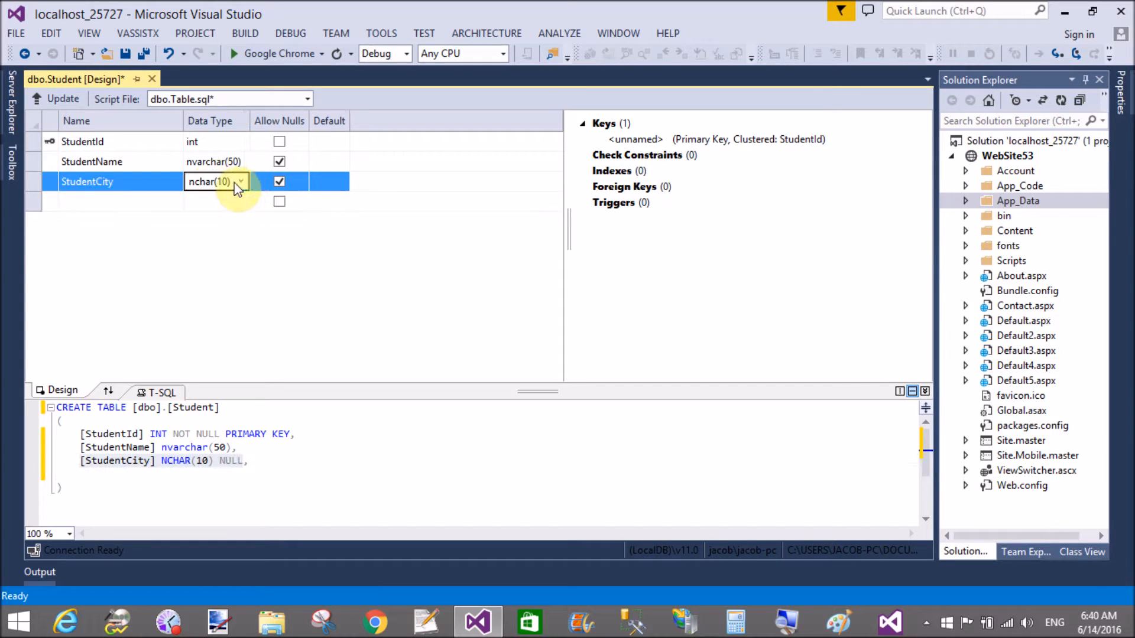
{"action": "type", "text": "nvarchar(50)"}
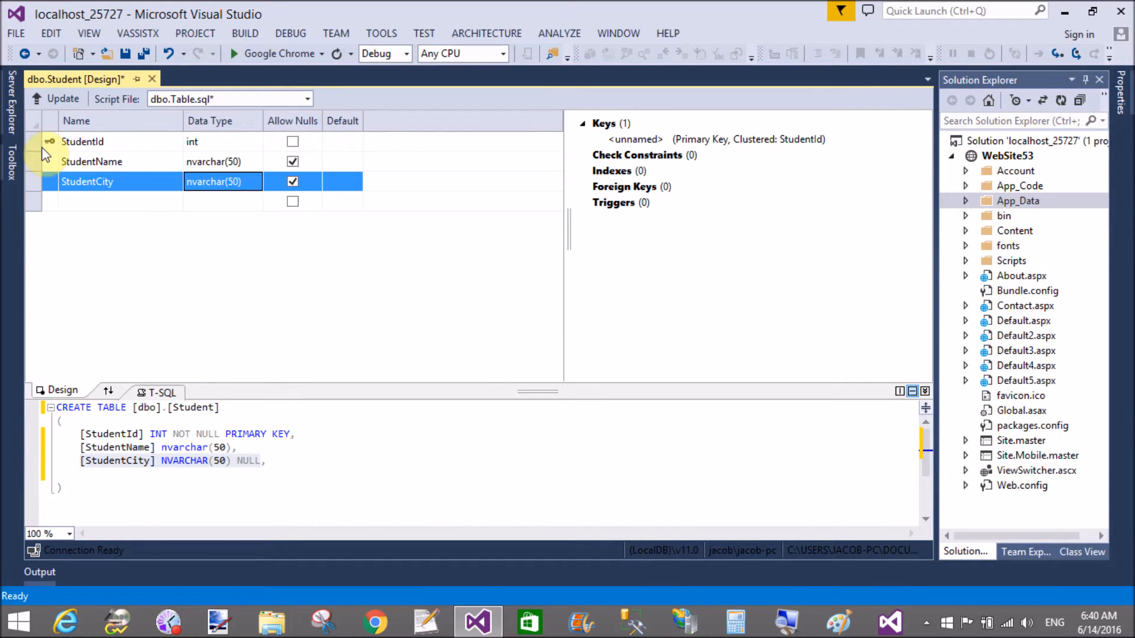
- Set Identity Specification to True on the StudentId primary key
{"action": "right_click", "coordinate": [50, 142]}
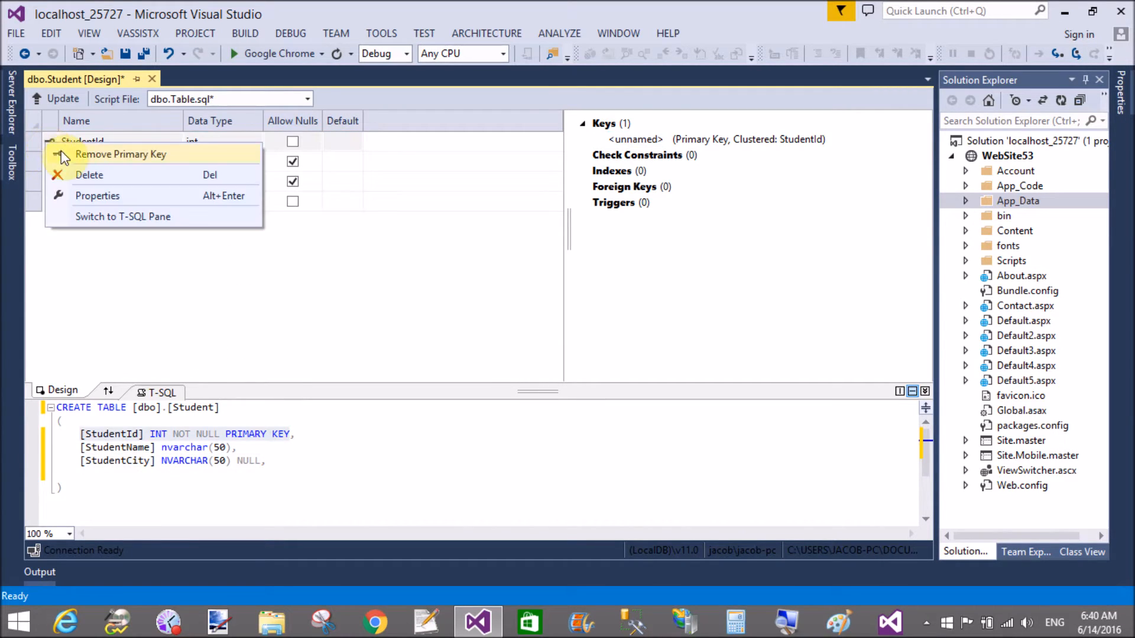
{"action": "left_click", "coordinate": [97, 196]}
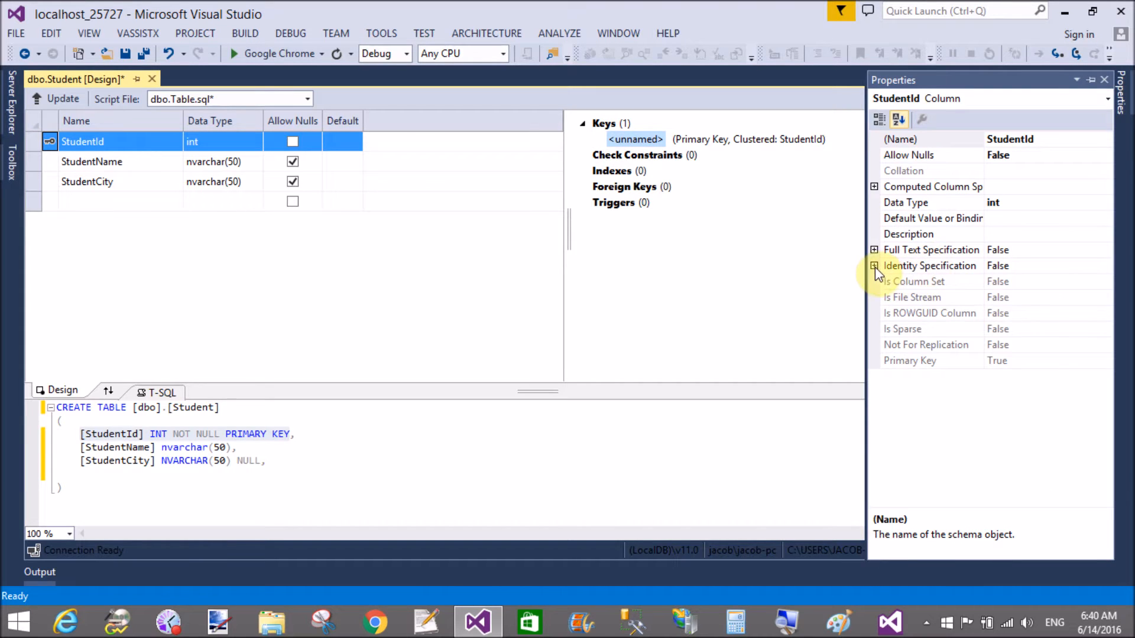
{"action": "left_click", "coordinate": [875, 267]}
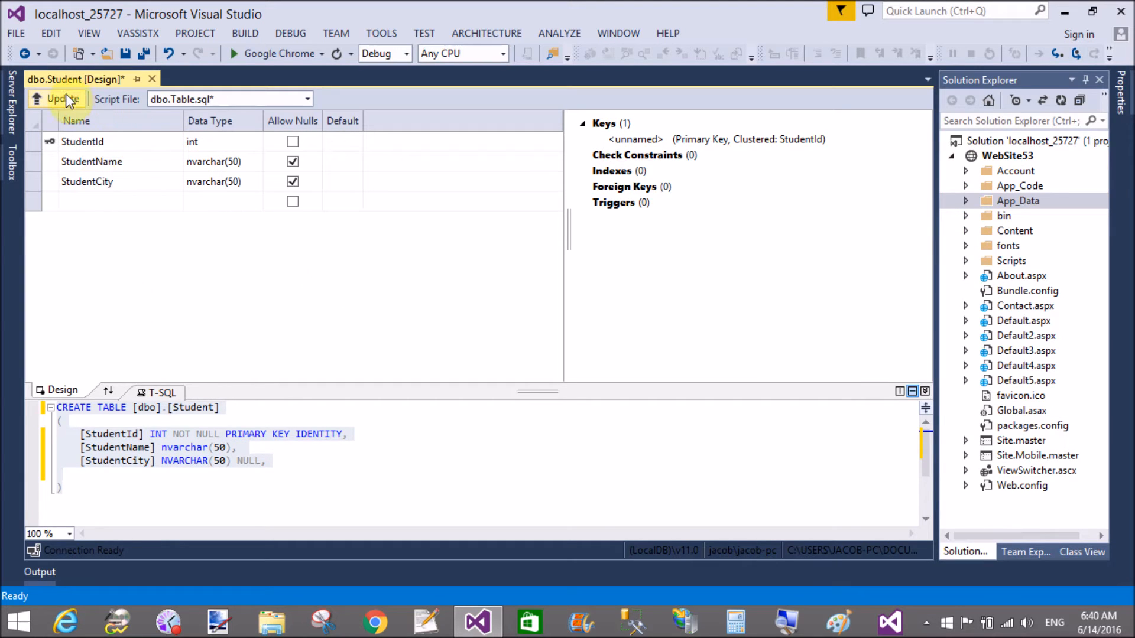
- Update the database, confirming the Student table creation in Preview Database Updates
{"action": "left_click", "coordinate": [61, 99]}
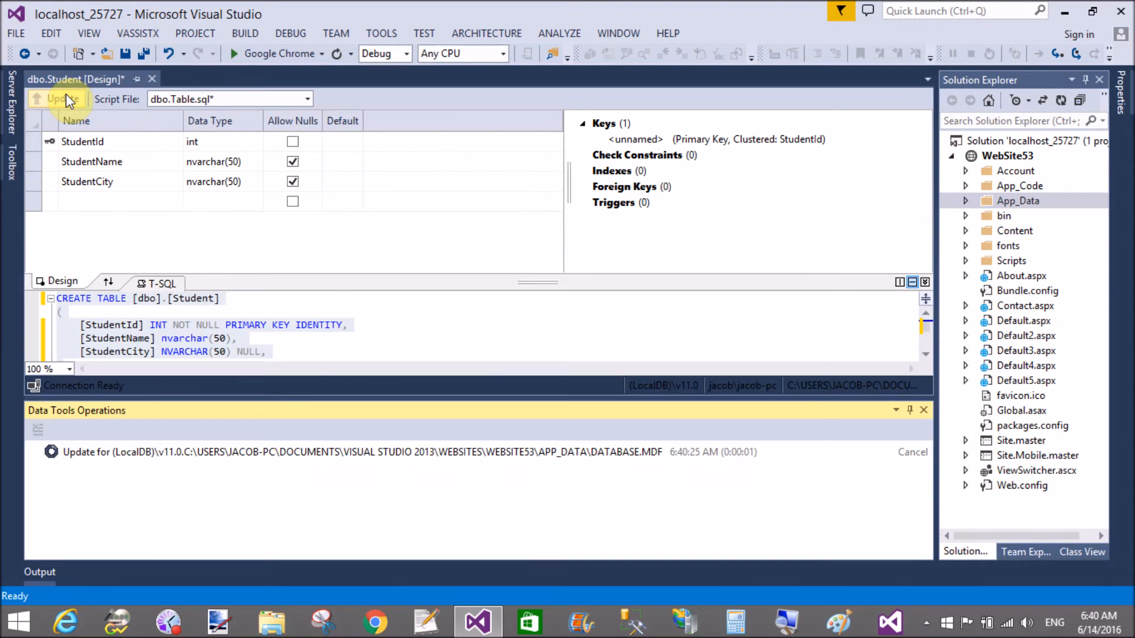
{"action": "left_click", "coordinate": [59, 99]}
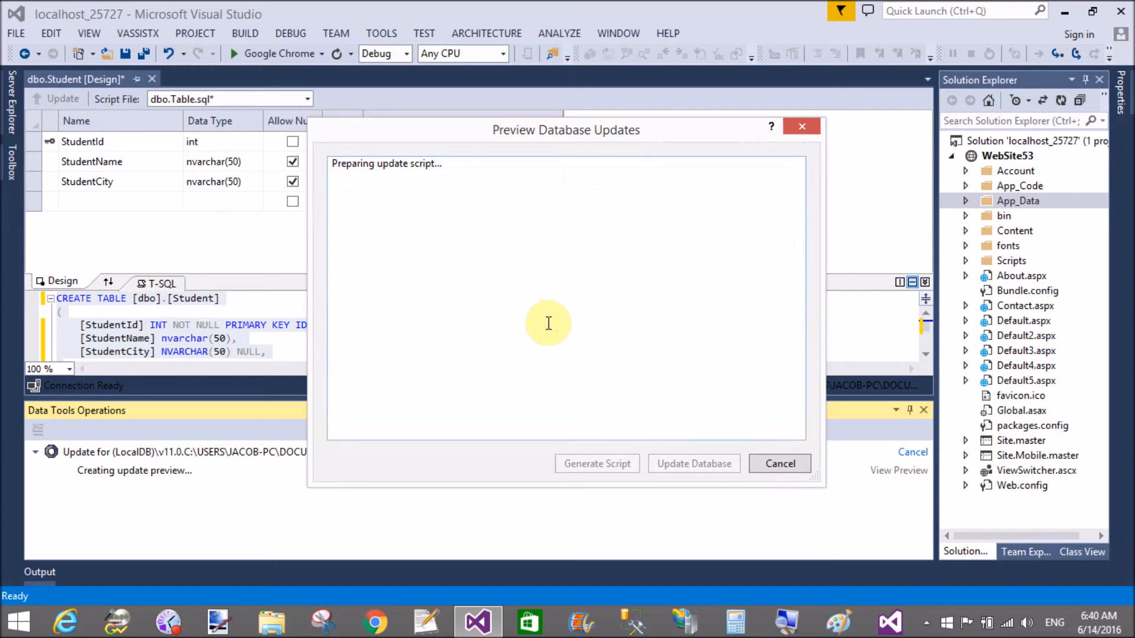
{"action": "mouse_move", "coordinate": [565, 333]}
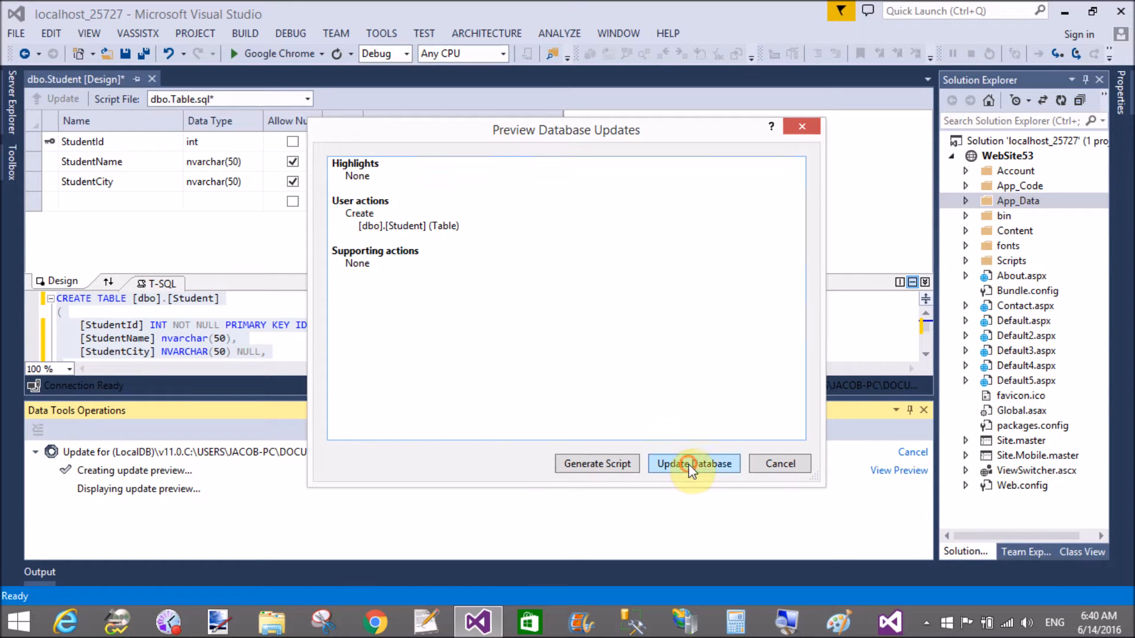
{"action": "left_click", "coordinate": [693, 463]}
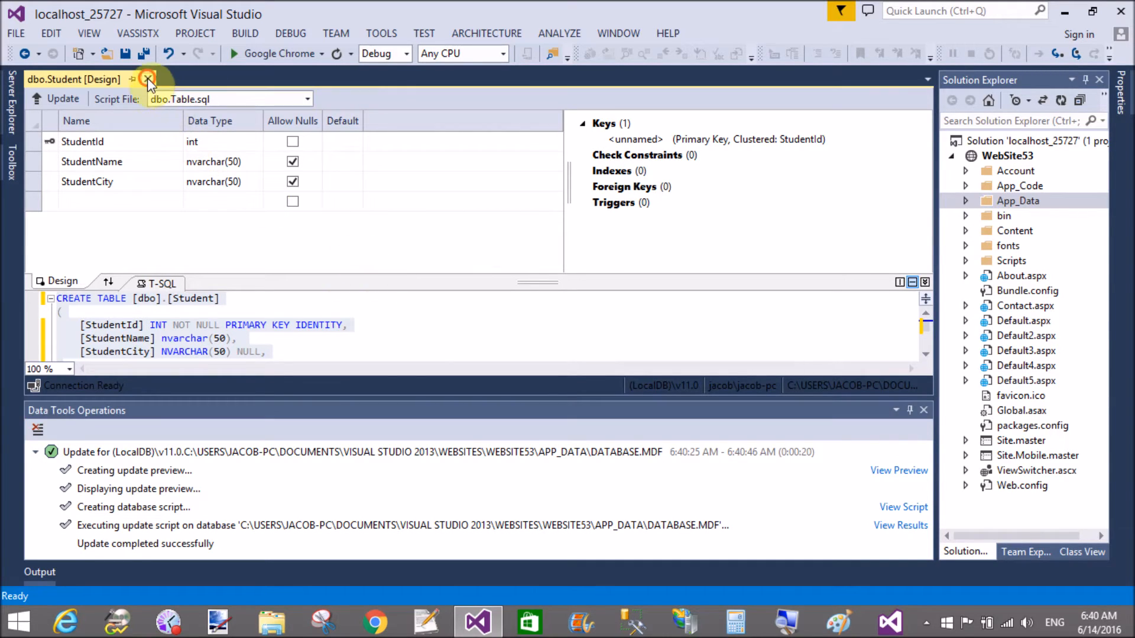
- Close the designer and show table data for Student under Database.mdf > Tables
{"action": "left_click", "coordinate": [147, 80]}
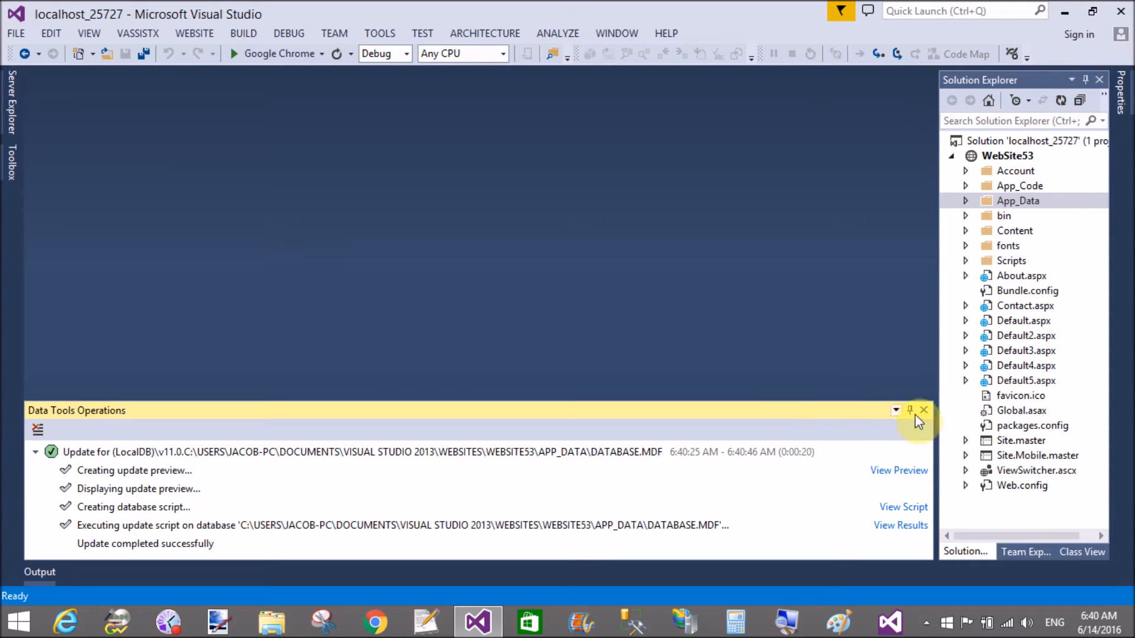
{"action": "left_click", "coordinate": [924, 410]}
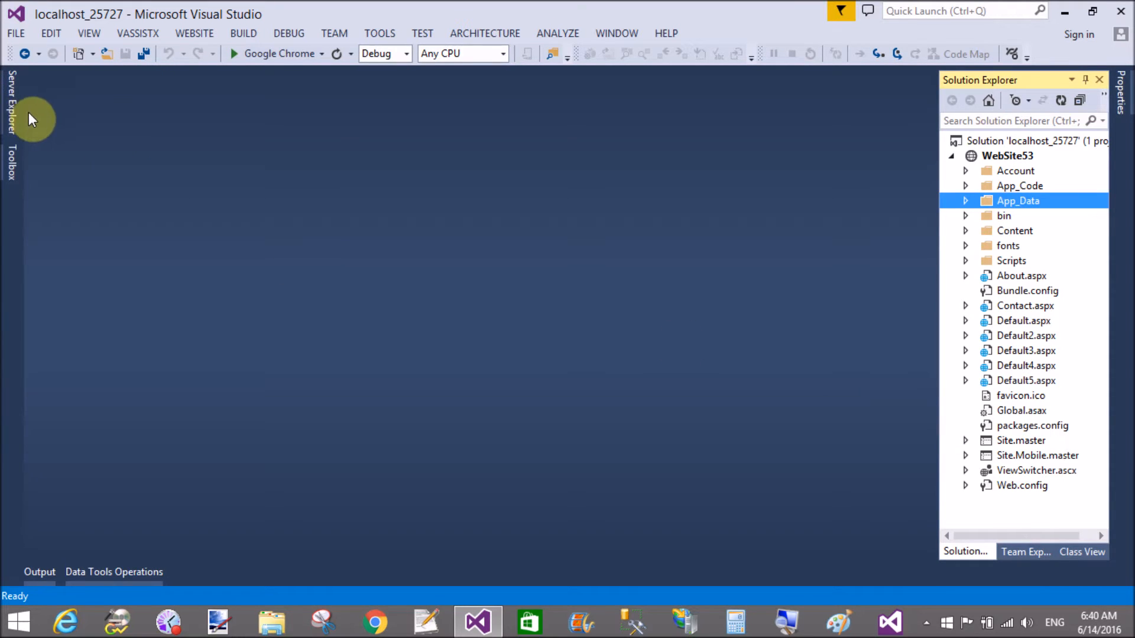
{"action": "left_click", "coordinate": [7, 107]}
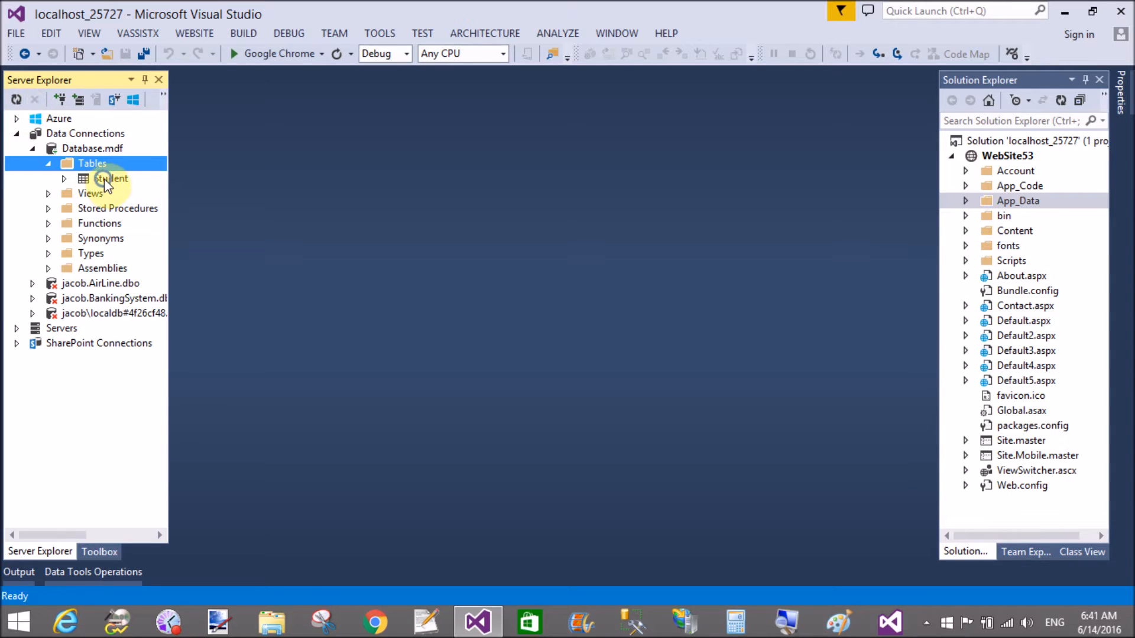
{"action": "left_click", "coordinate": [110, 179]}
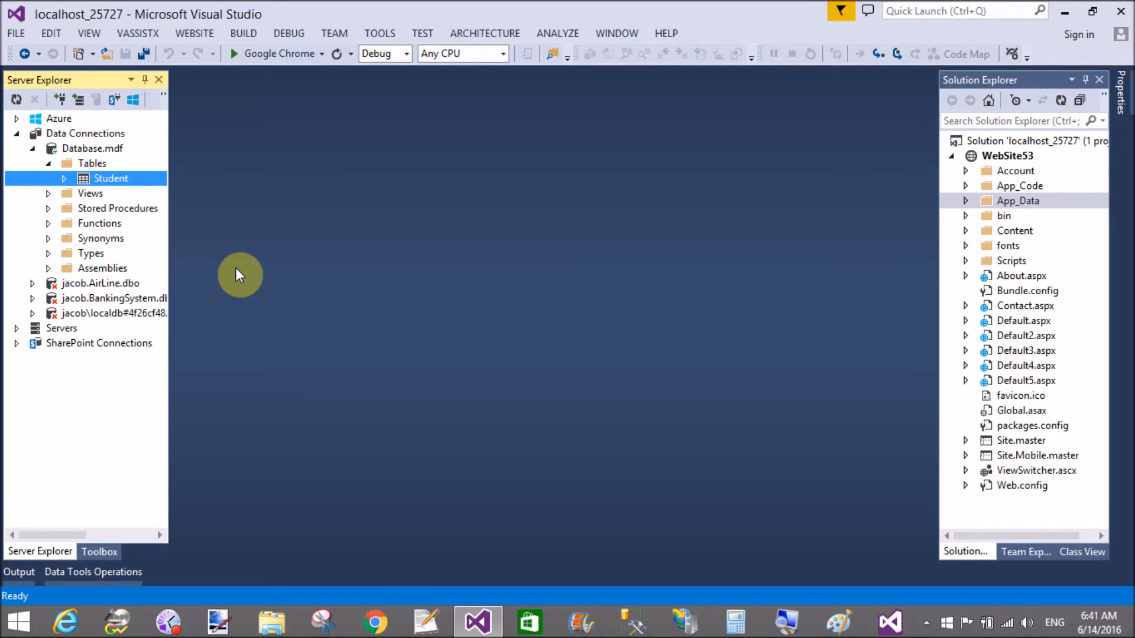
{"action": "double_click", "coordinate": [110, 177]}
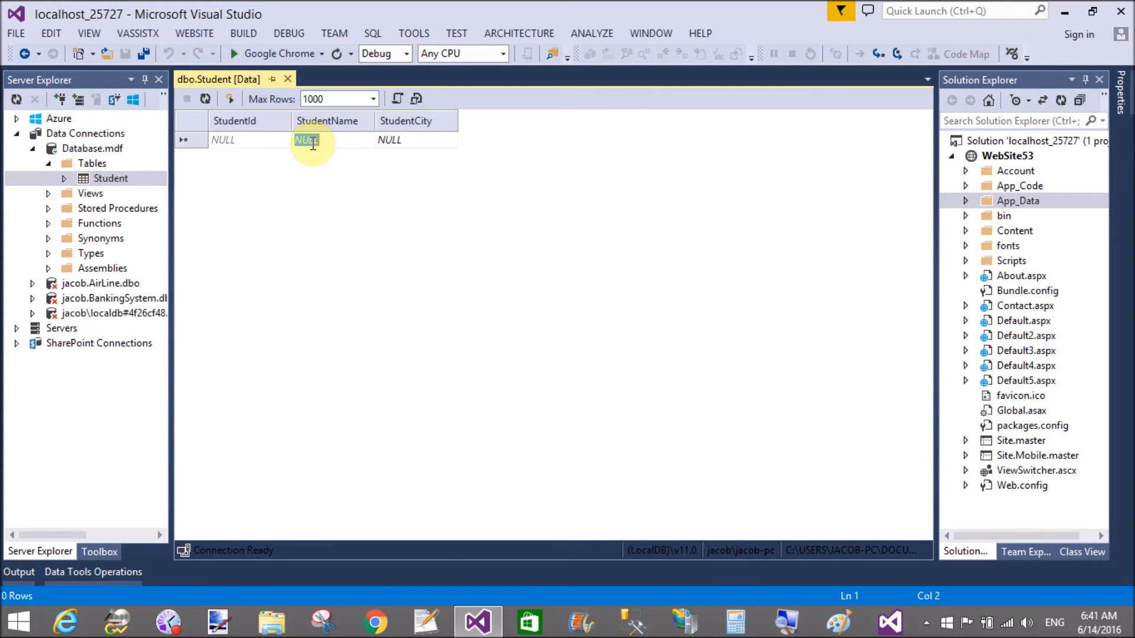
- Enter rows Jacob (NewYork), Ammey (Loss) and Bill with his city, then select WebSite53
{"action": "type", "text": "Jacob"}
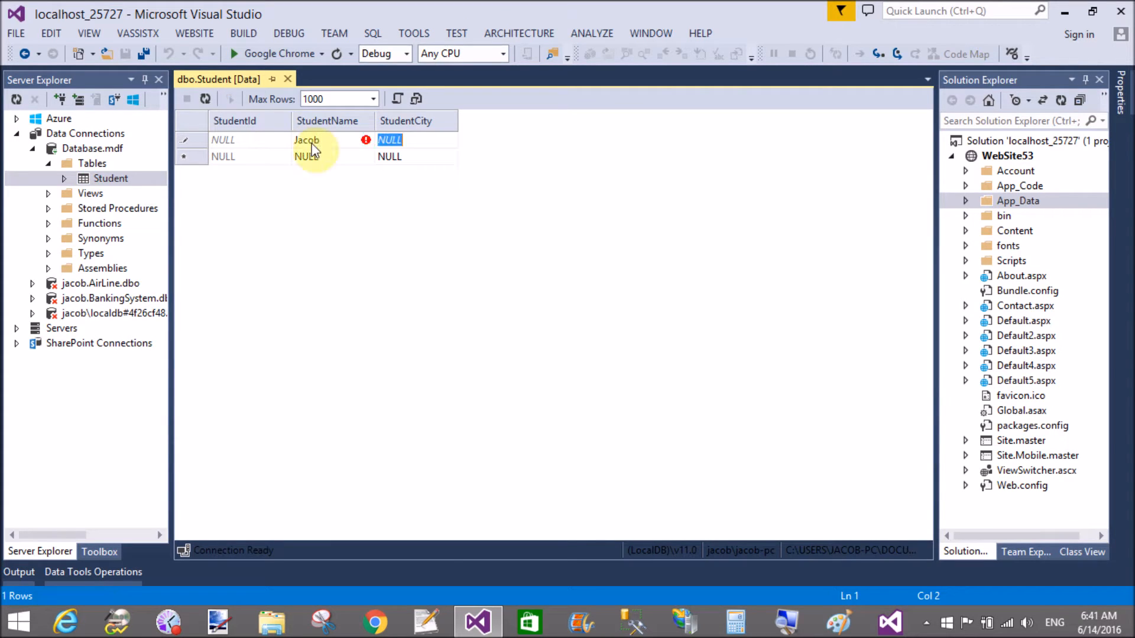
{"action": "type", "text": "New"}
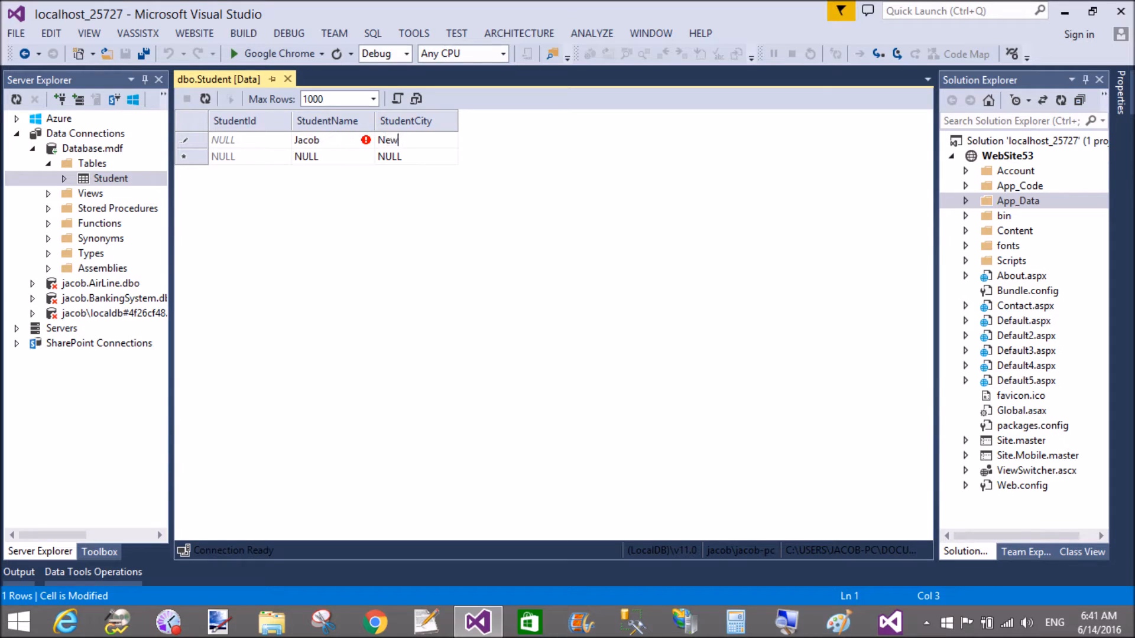
{"action": "type", "text": "York"}
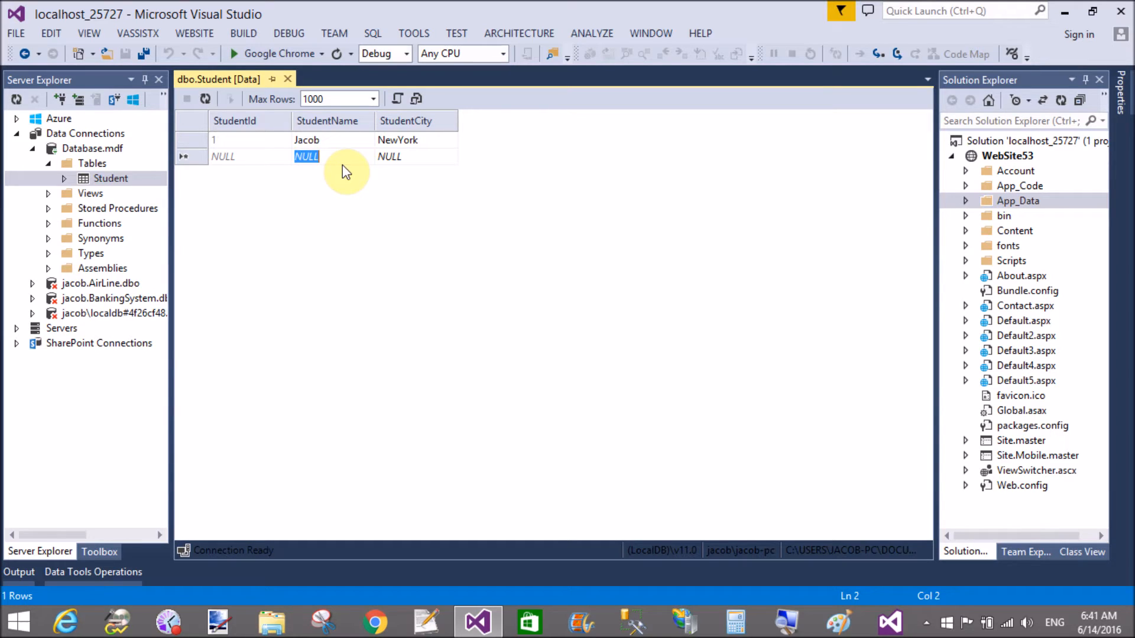
{"action": "type", "text": "Ammey"}
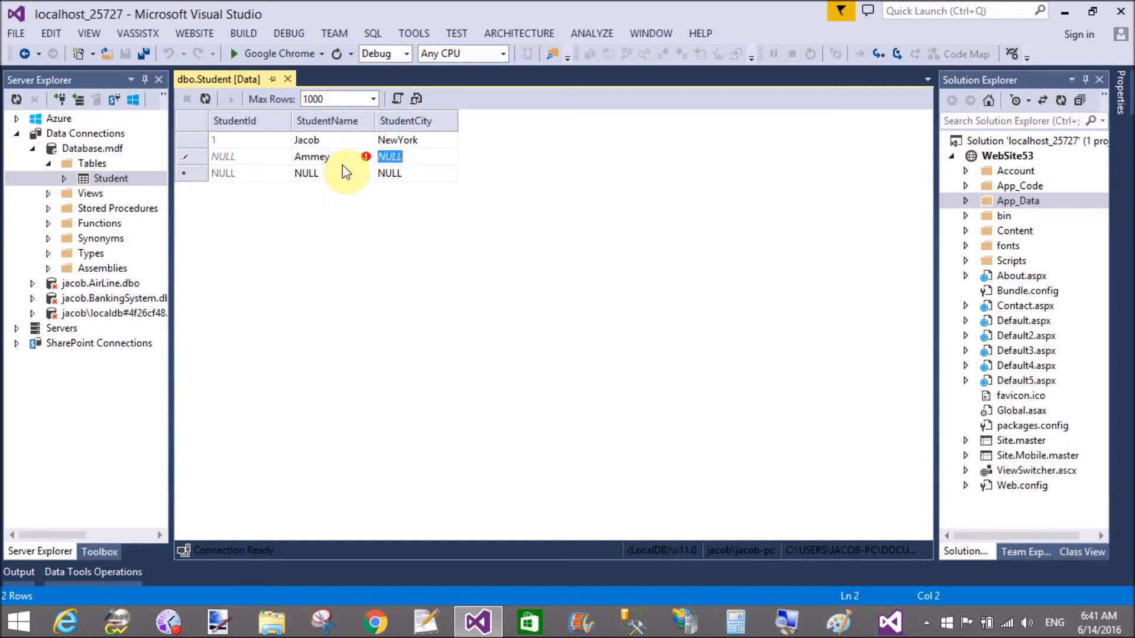
{"action": "type", "text": "Loss"}
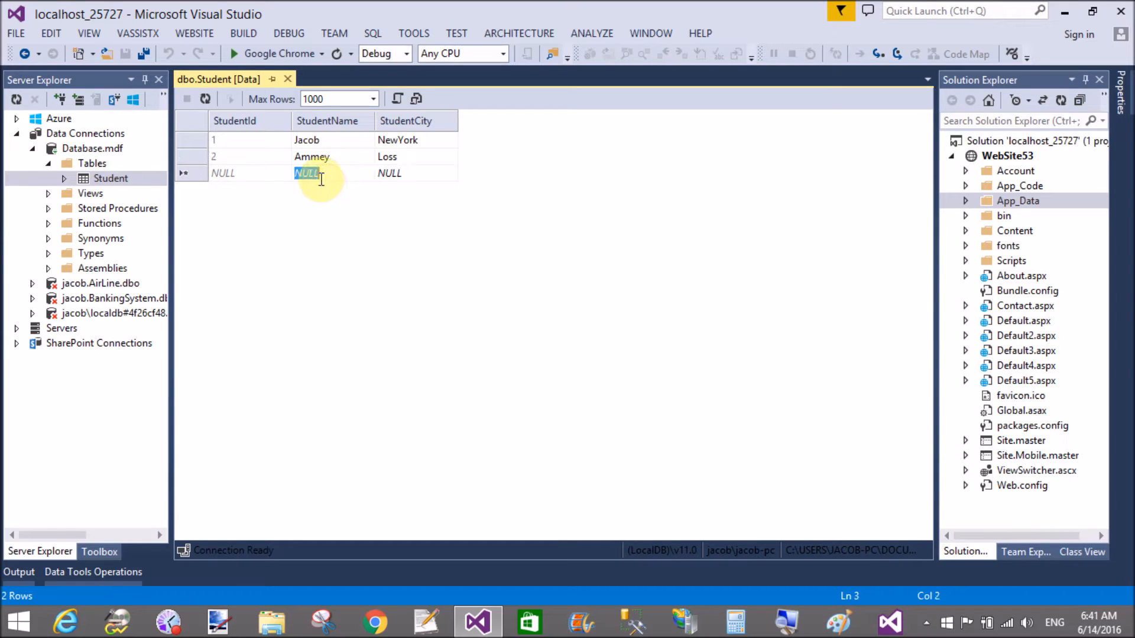
{"action": "type", "text": "Bil"}
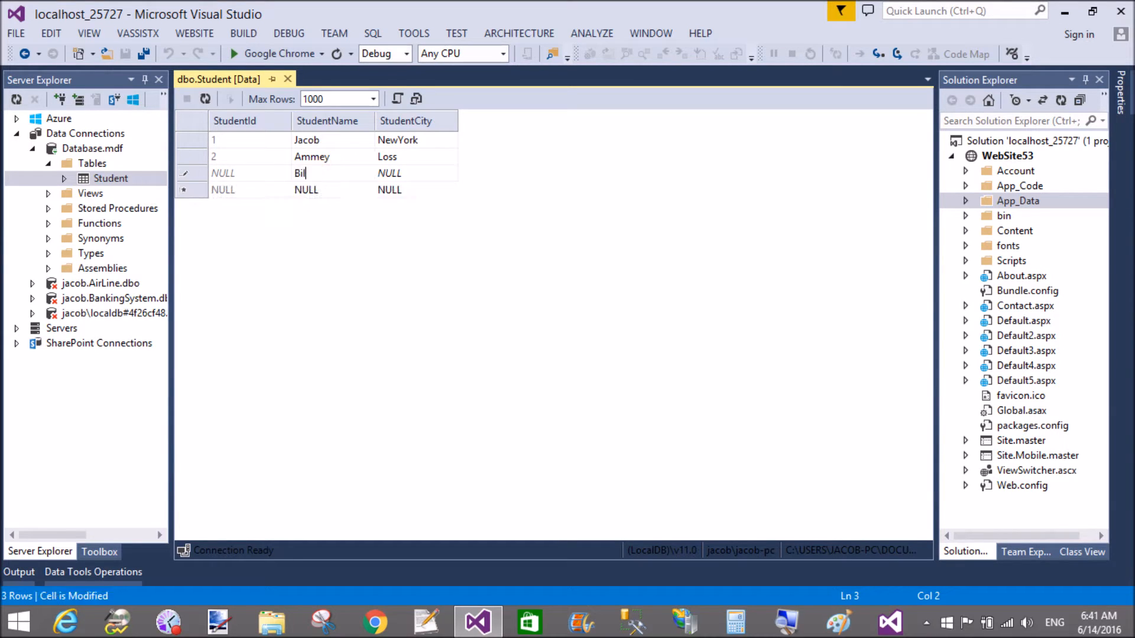
{"action": "left_click", "coordinate": [390, 172]}
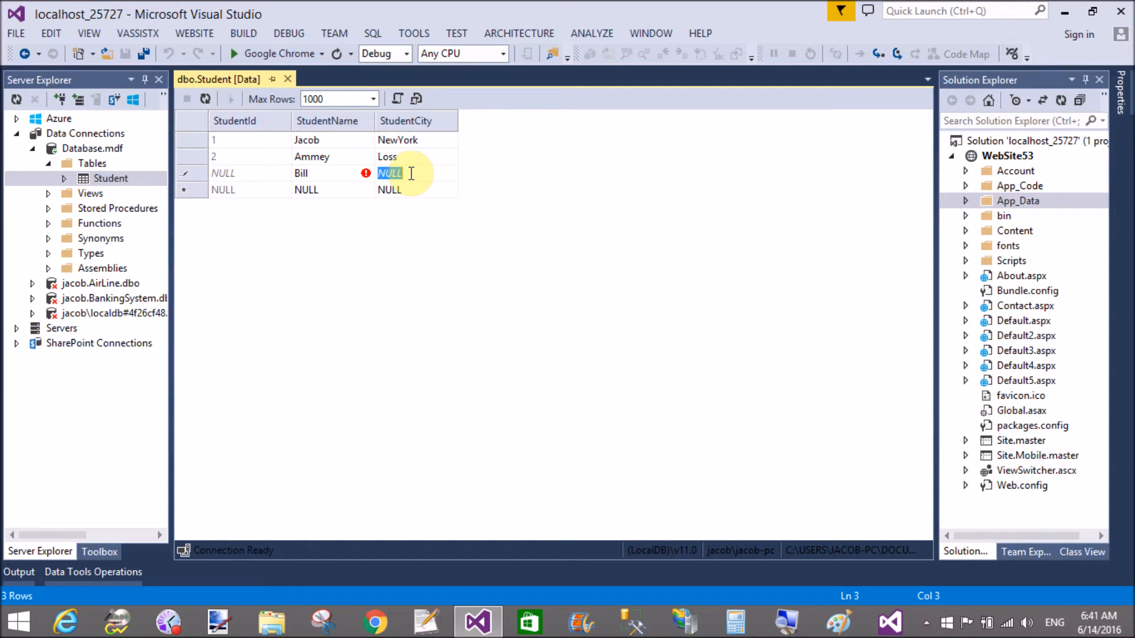
{"action": "type", "text": "Arcan"}
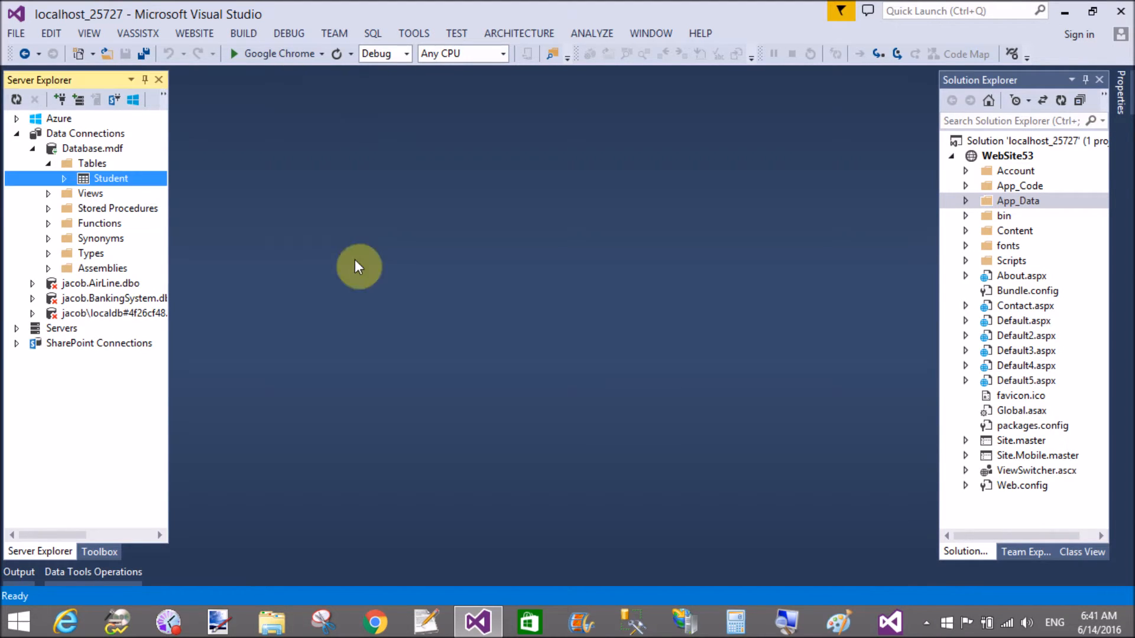
{"action": "left_click", "coordinate": [1024, 156]}
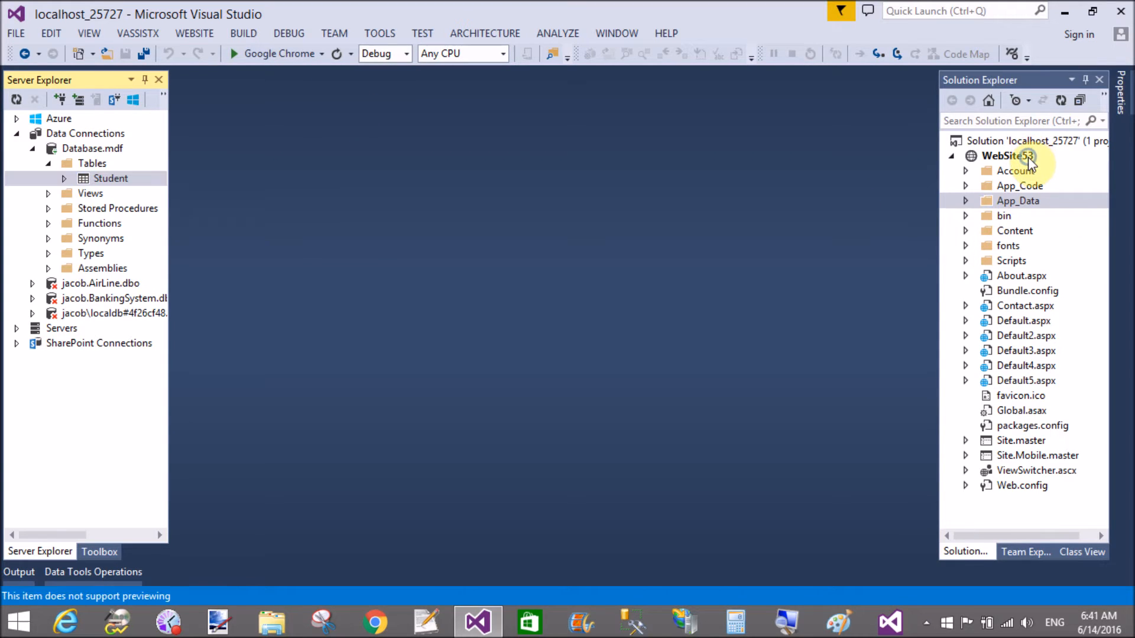
- Bring up the WebSite53 project's actions in Solution Explorer to add a web form
{"action": "right_click", "coordinate": [1020, 156]}
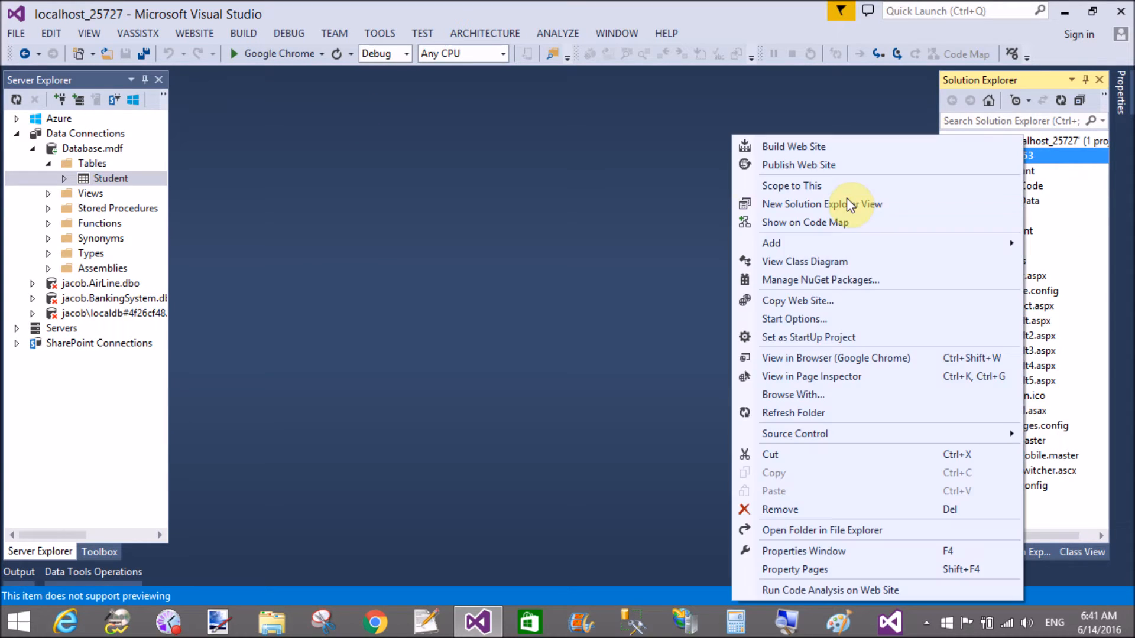
{"action": "mouse_move", "coordinate": [784, 249]}
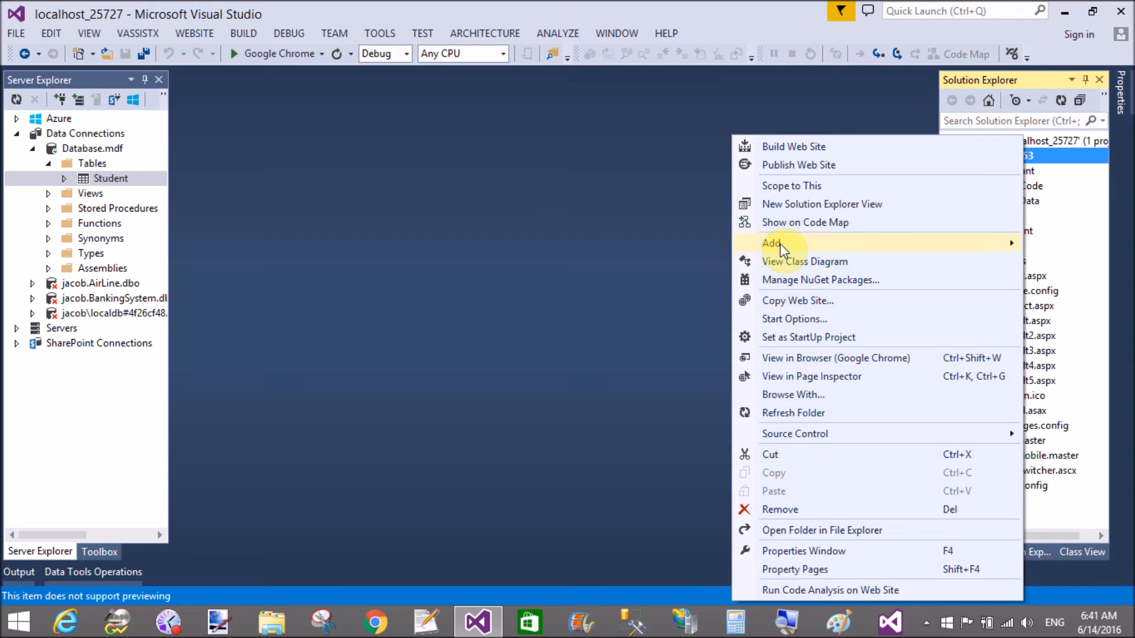
{"action": "mouse_move", "coordinate": [772, 244]}
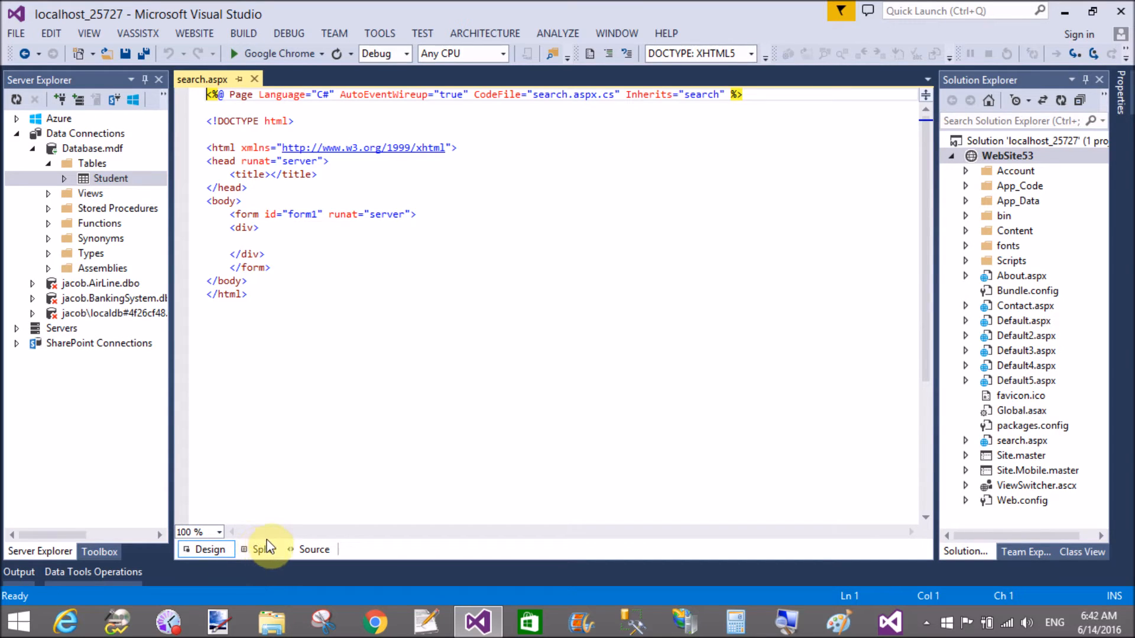
- Switch search.aspx to Design view and write 'Enter Name:' inside the div
{"action": "left_click", "coordinate": [208, 548]}
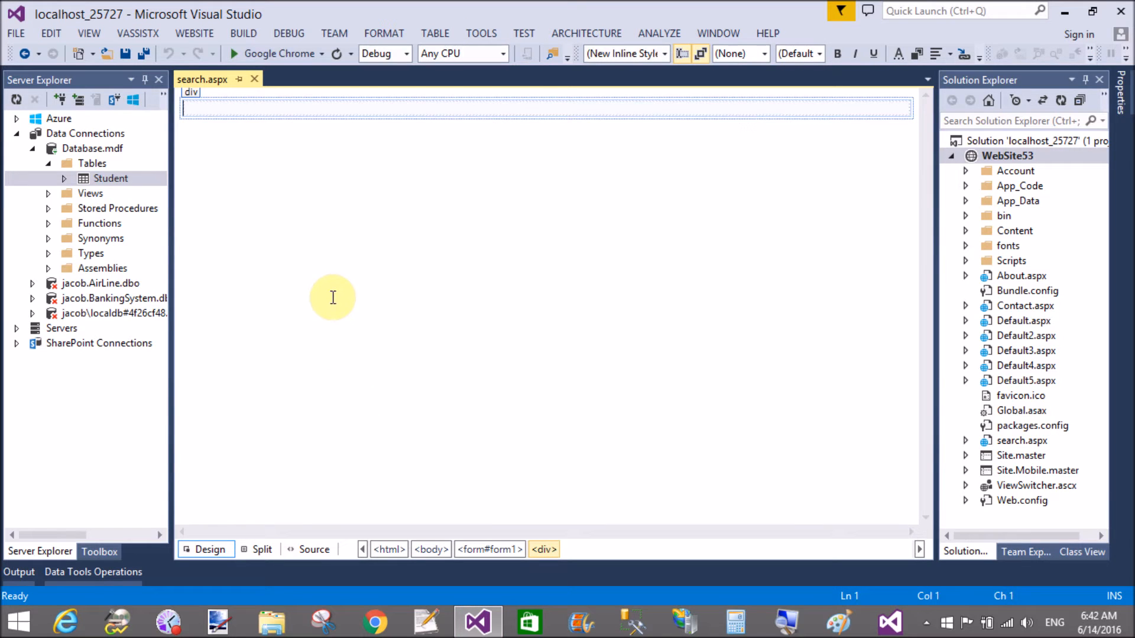
{"action": "mouse_move", "coordinate": [102, 560]}
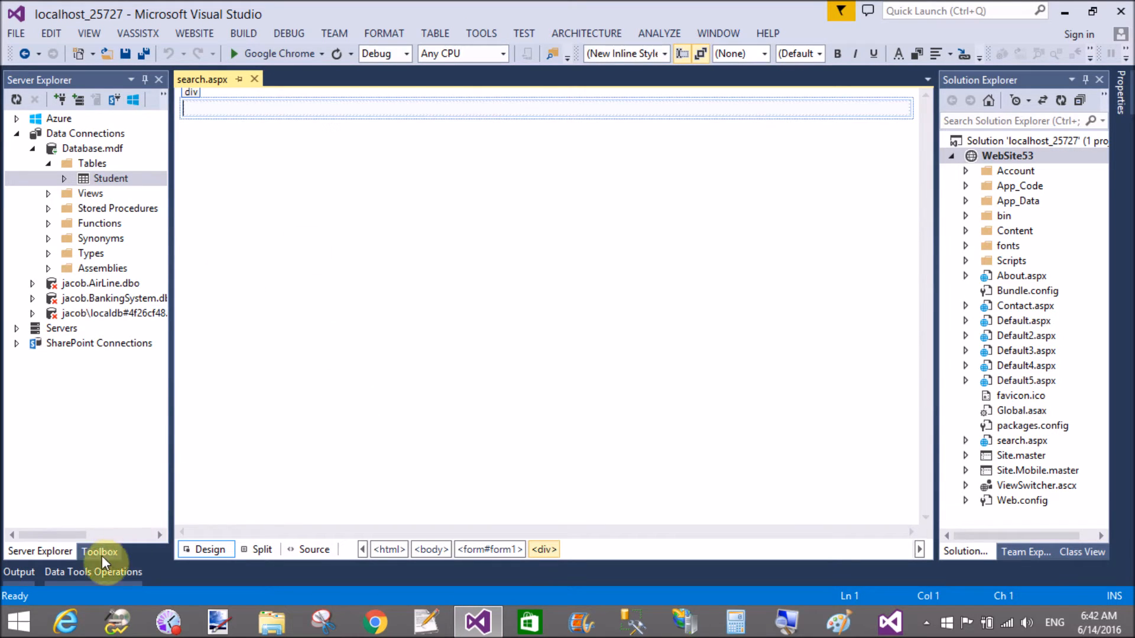
{"action": "left_click", "coordinate": [100, 551]}
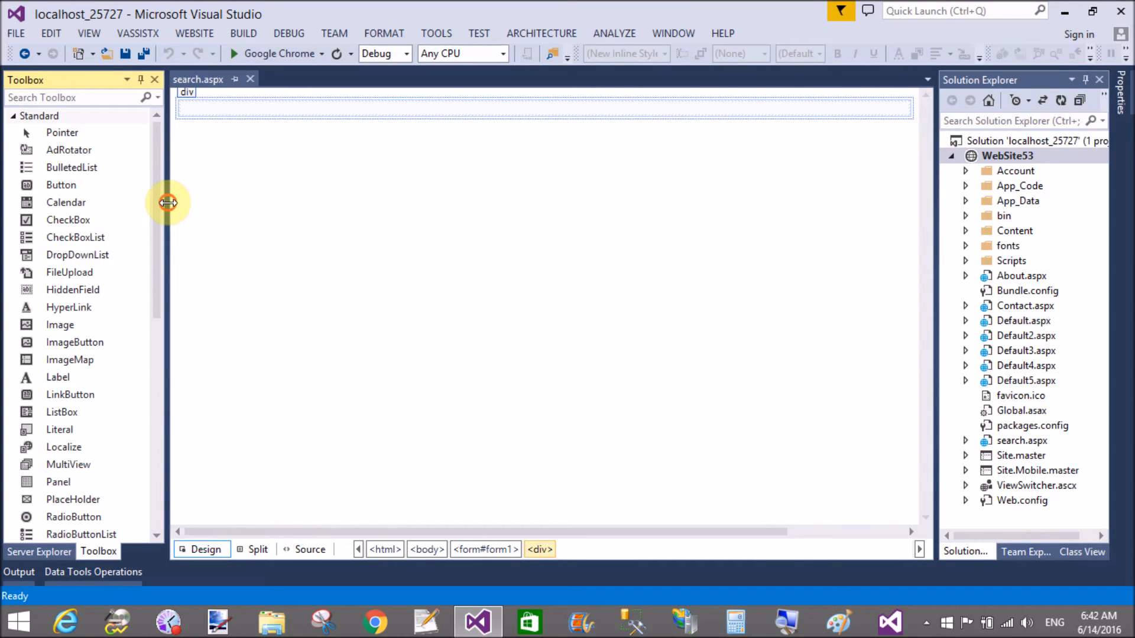
{"action": "left_click", "coordinate": [237, 111]}
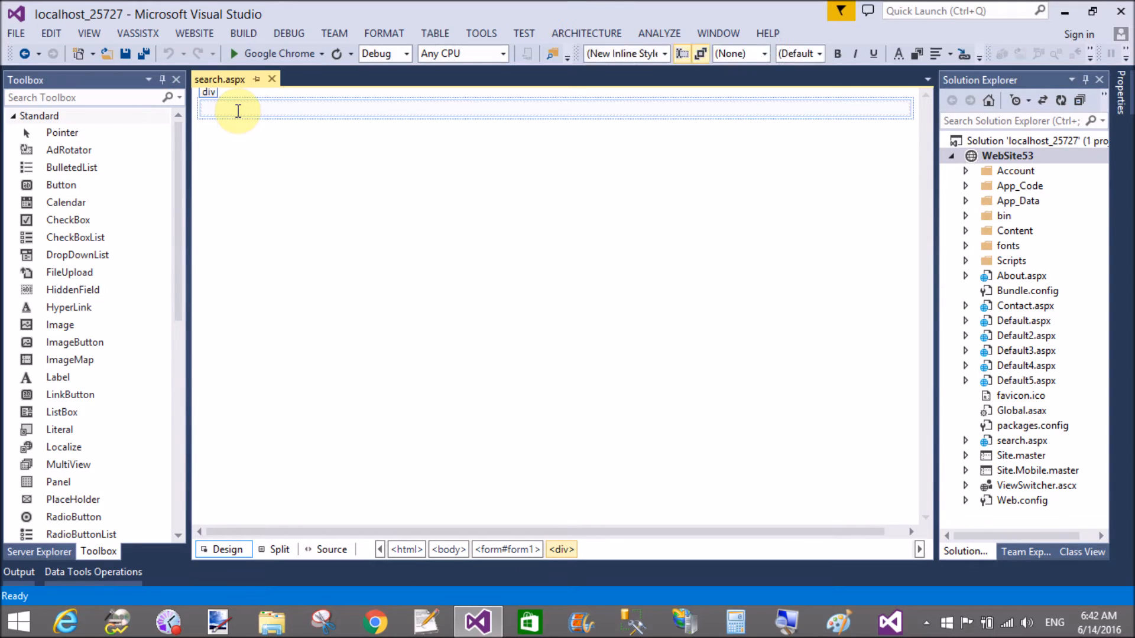
{"action": "type", "text": "Enter Name:"}
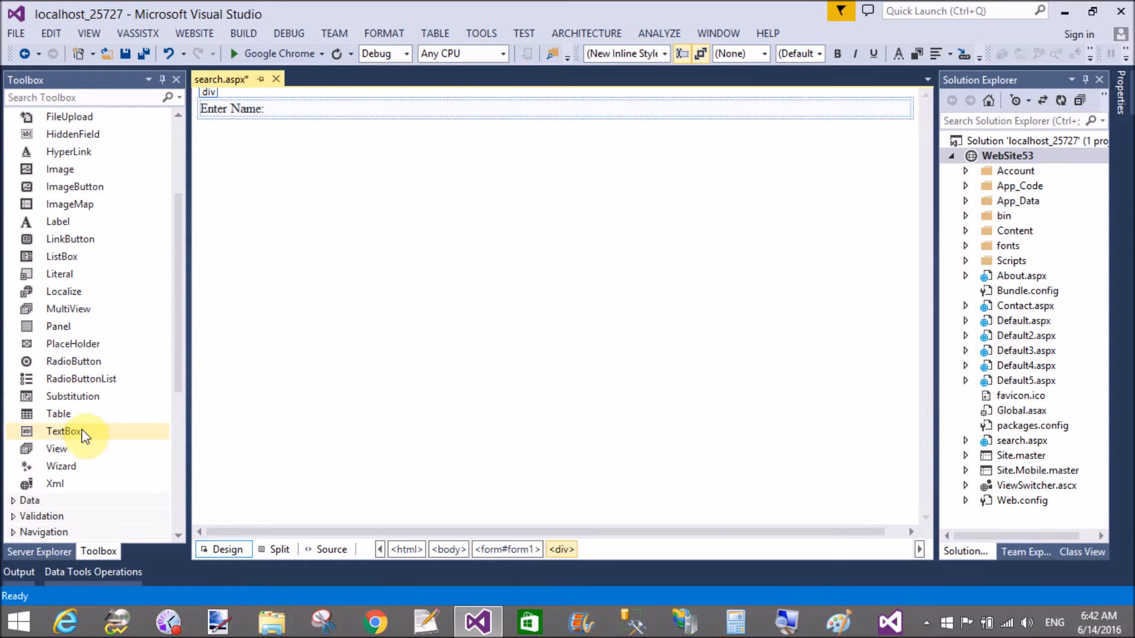
- Drag a TextBox beside the label and a Button below it, setting its Text to Search
{"action": "left_click_drag", "start_coordinate": [64, 430], "coordinate": [304, 123]}
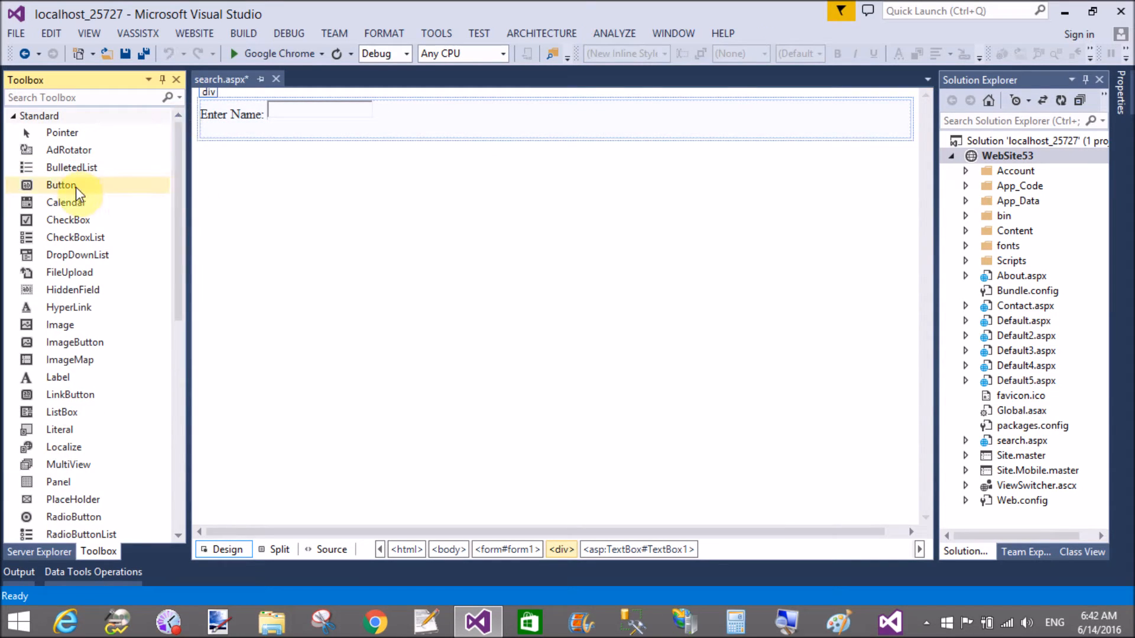
{"action": "left_click_drag", "start_coordinate": [61, 184], "coordinate": [224, 149]}
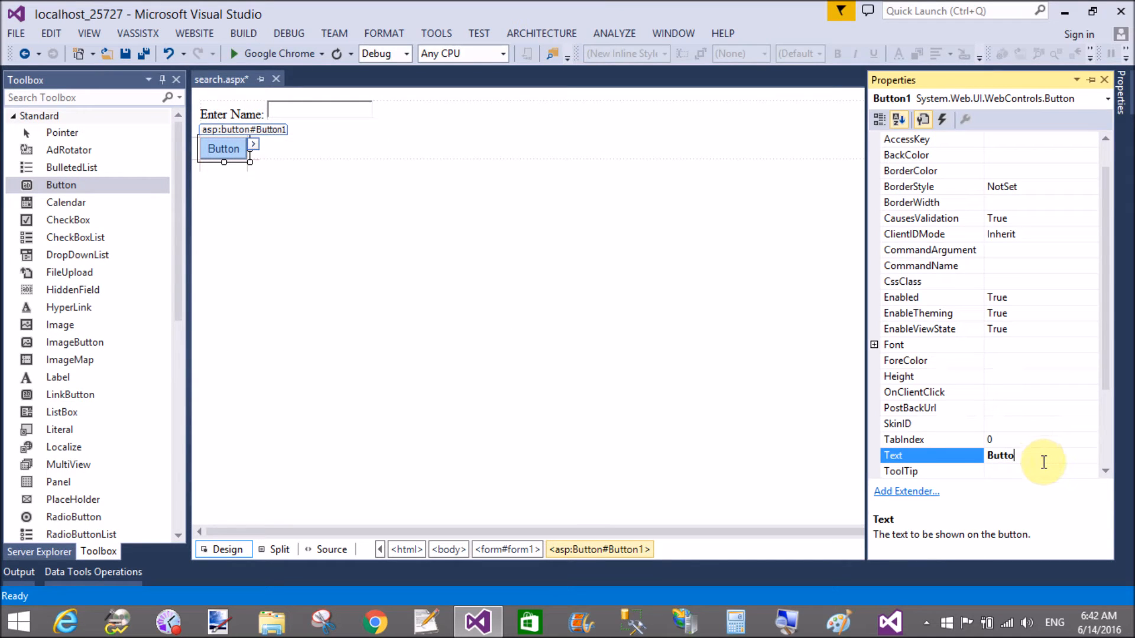
{"action": "type", "text": "Se"}
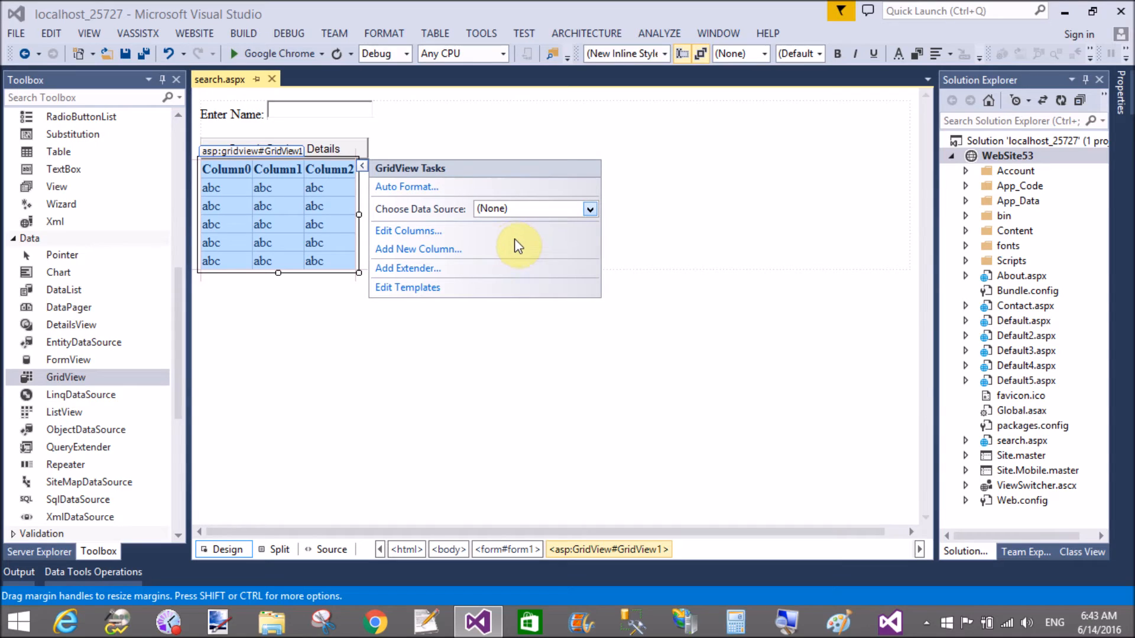
{"action": "mouse_move", "coordinate": [509, 241]}
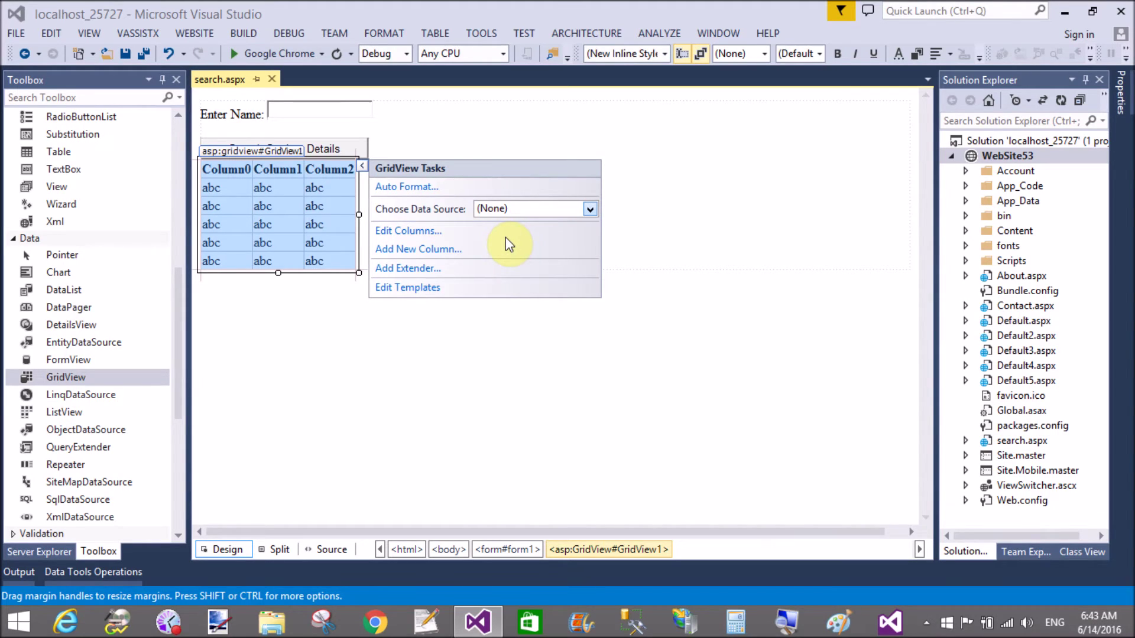
{"action": "mouse_move", "coordinate": [509, 243]}
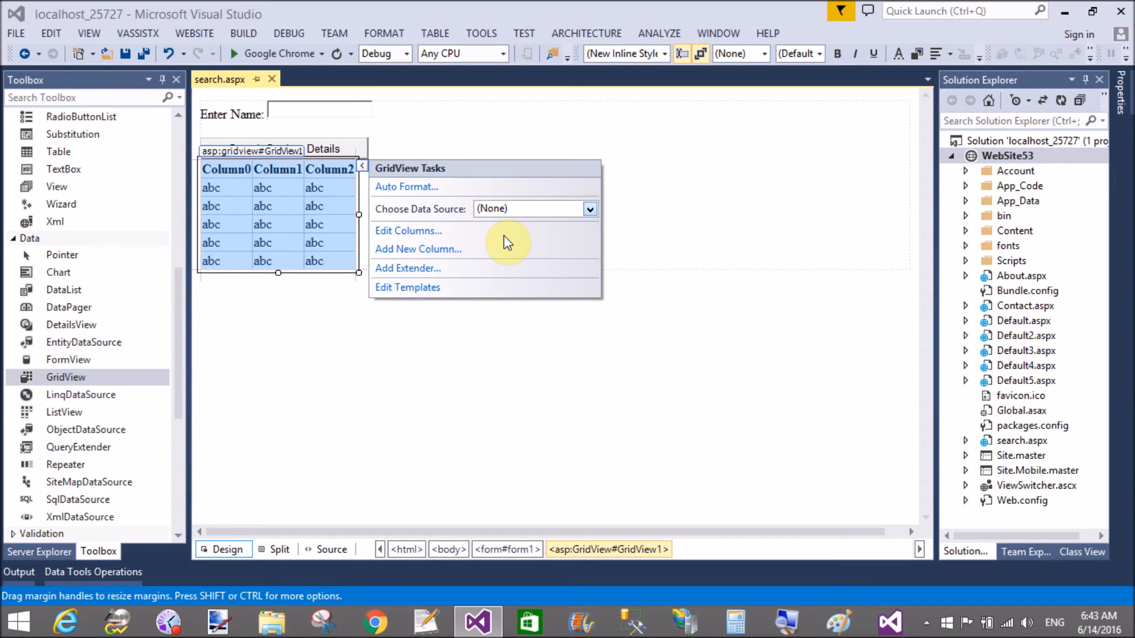
- Create a new SQL Database data source for the GridView
{"action": "left_click", "coordinate": [589, 209]}
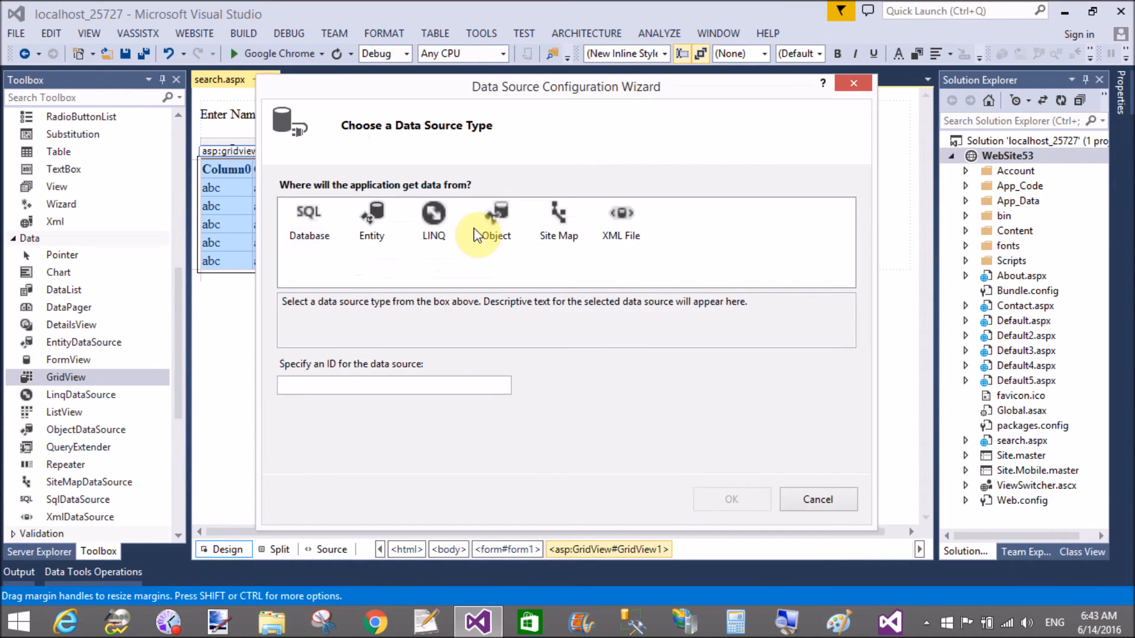
{"action": "left_click", "coordinate": [309, 220]}
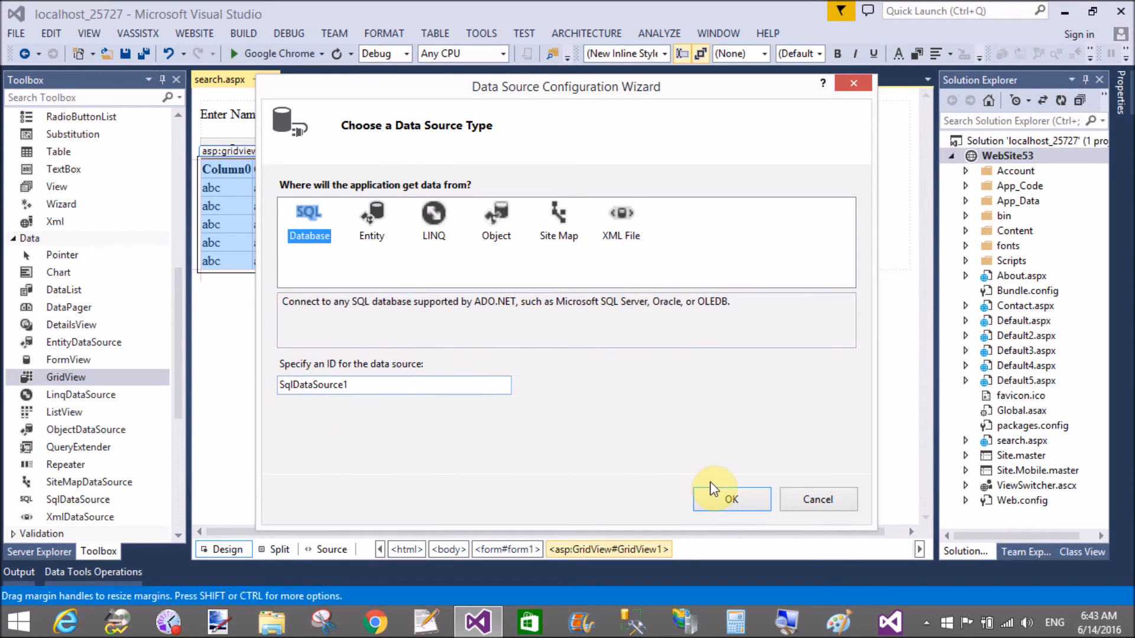
{"action": "left_click", "coordinate": [731, 499]}
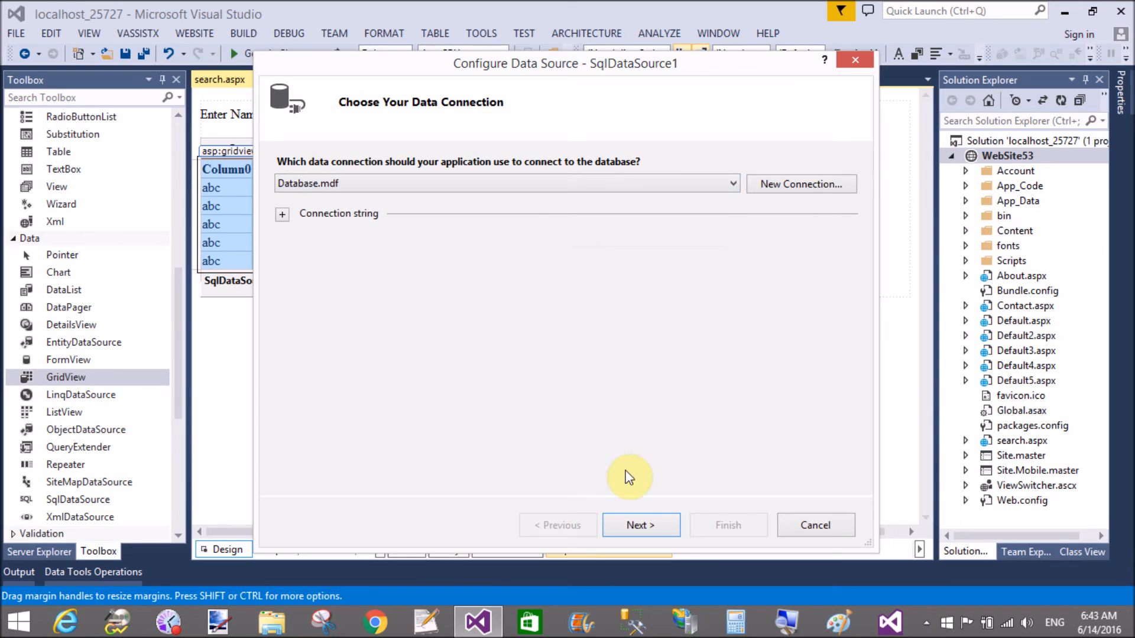
- Connect to Database.mdf, keep the saved ConnectionString, and select all Student columns
{"action": "left_click", "coordinate": [282, 215]}
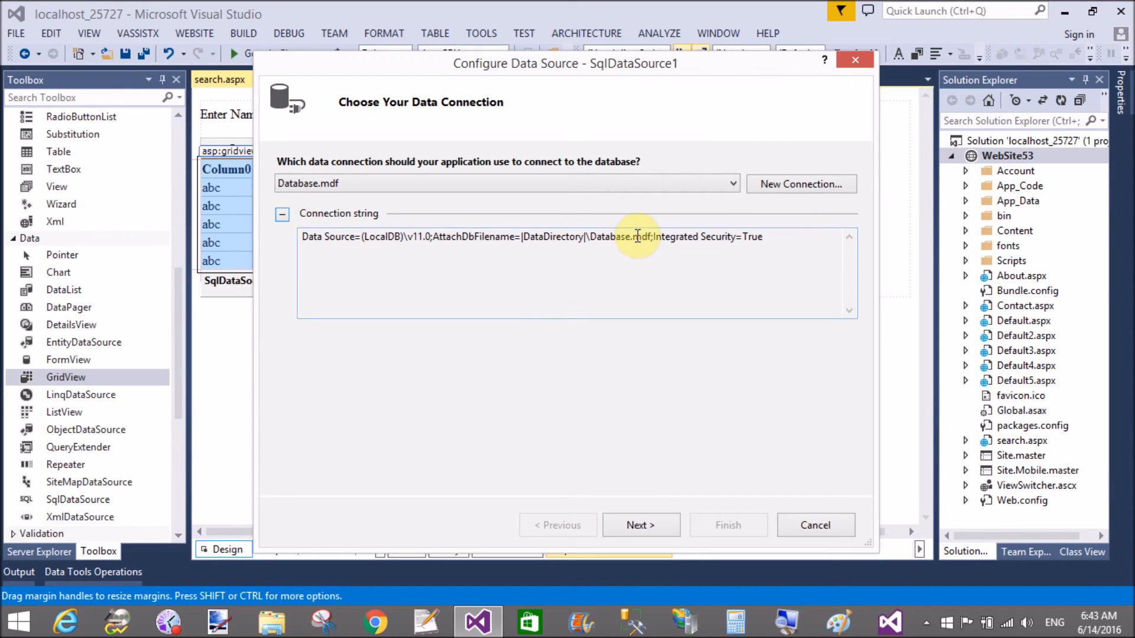
{"action": "left_click", "coordinate": [641, 525]}
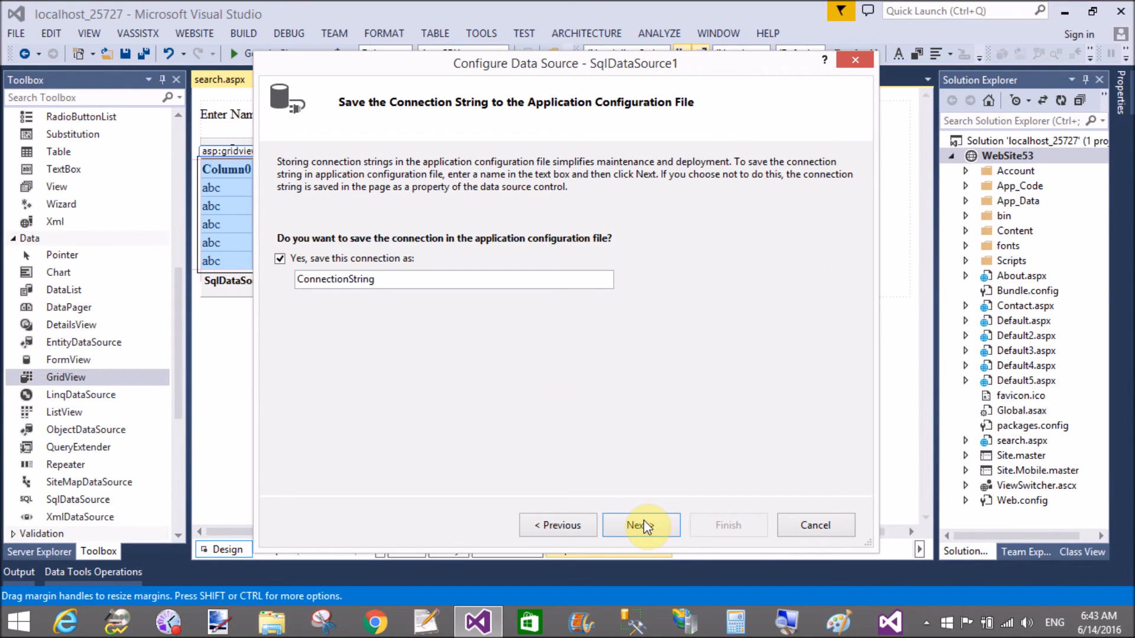
{"action": "left_click", "coordinate": [641, 525]}
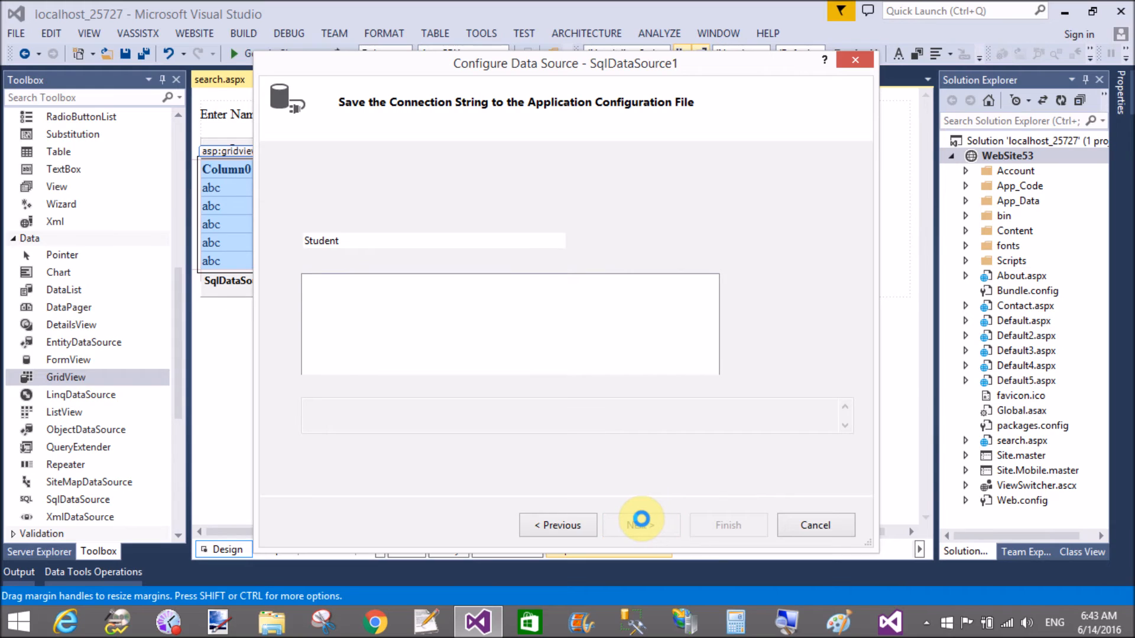
{"action": "left_click", "coordinate": [641, 525]}
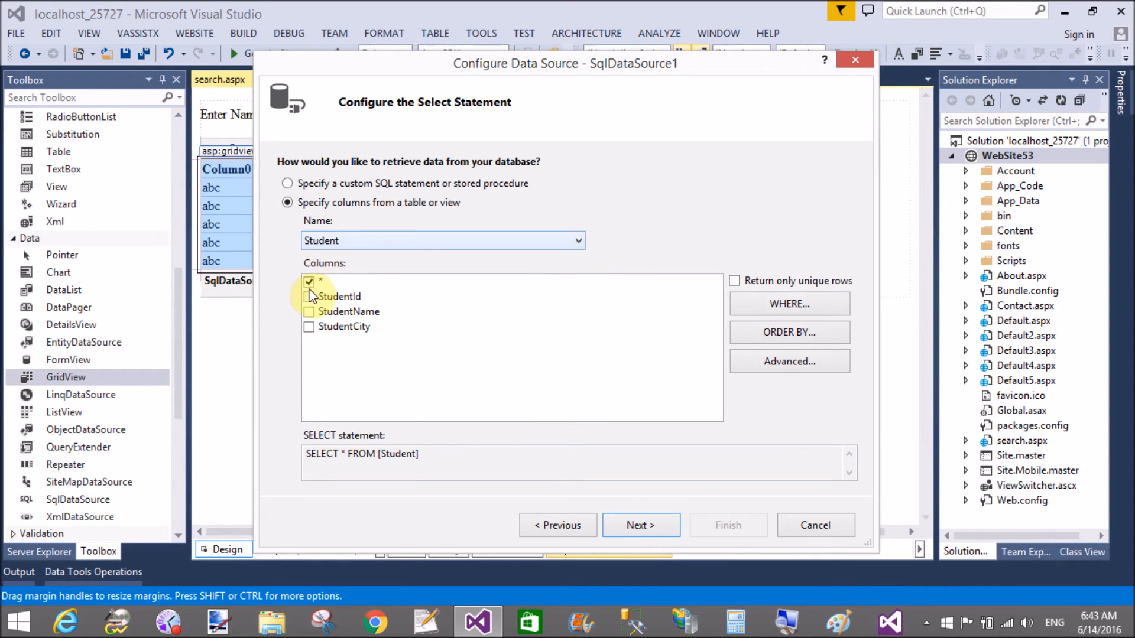
- Add a WHERE condition StudentName = Control value from TextBox1
{"action": "left_click", "coordinate": [790, 303]}
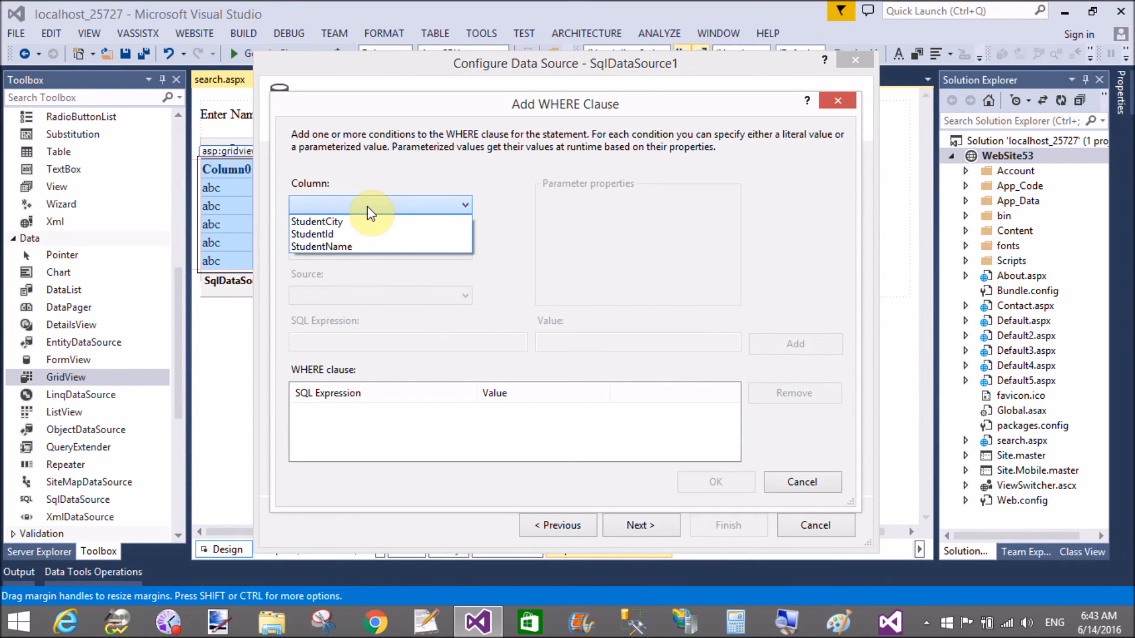
{"action": "mouse_move", "coordinate": [333, 246]}
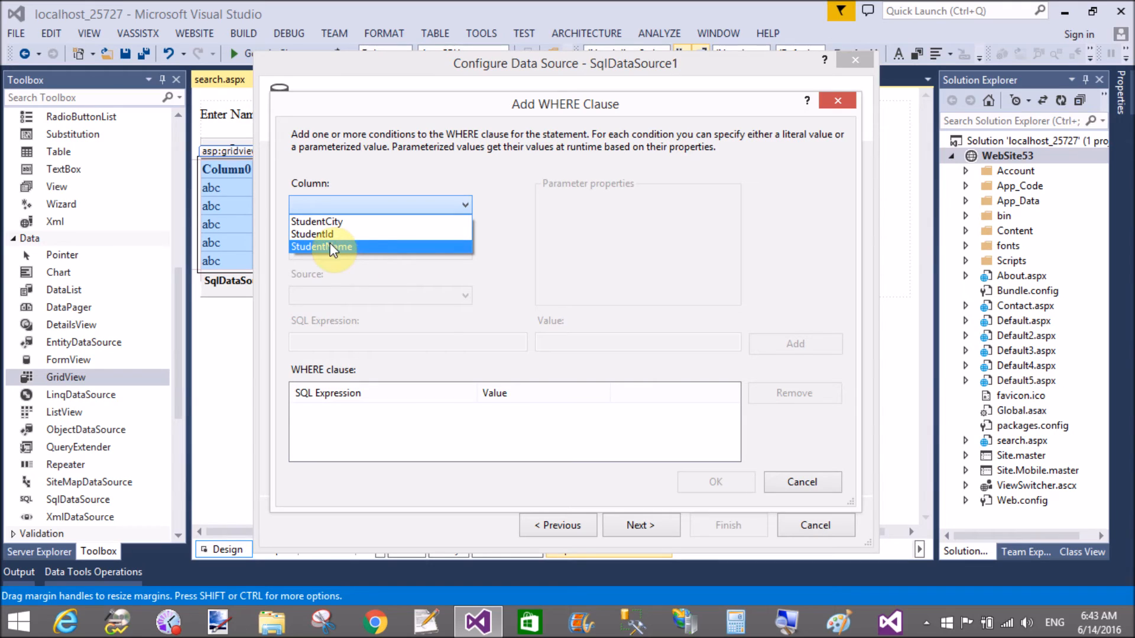
{"action": "left_click", "coordinate": [320, 245]}
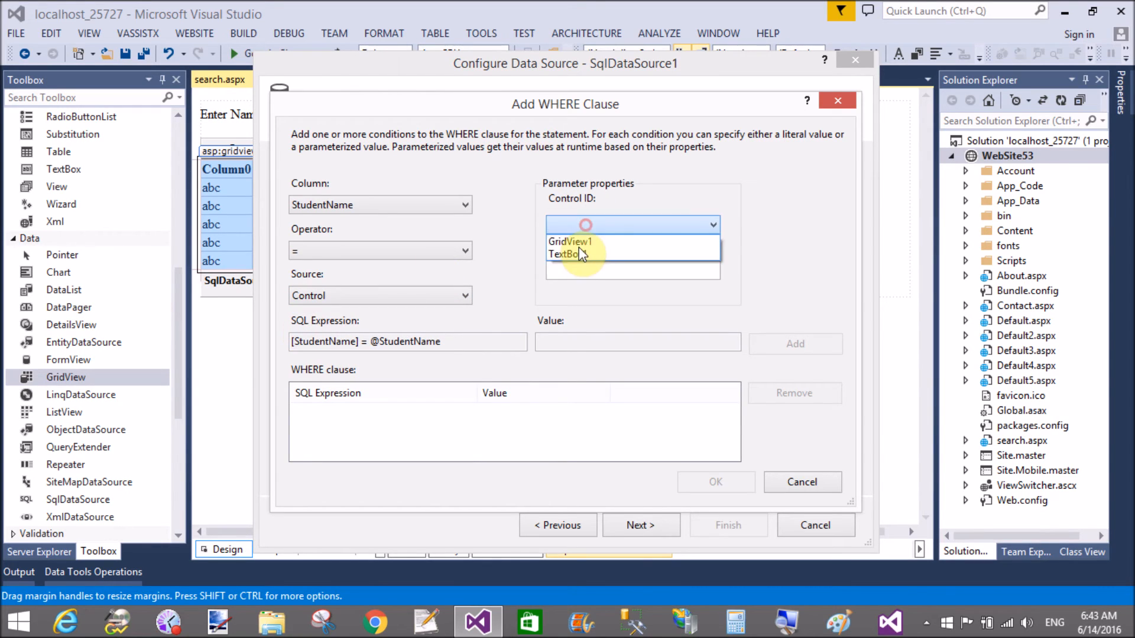
{"action": "left_click", "coordinate": [569, 255]}
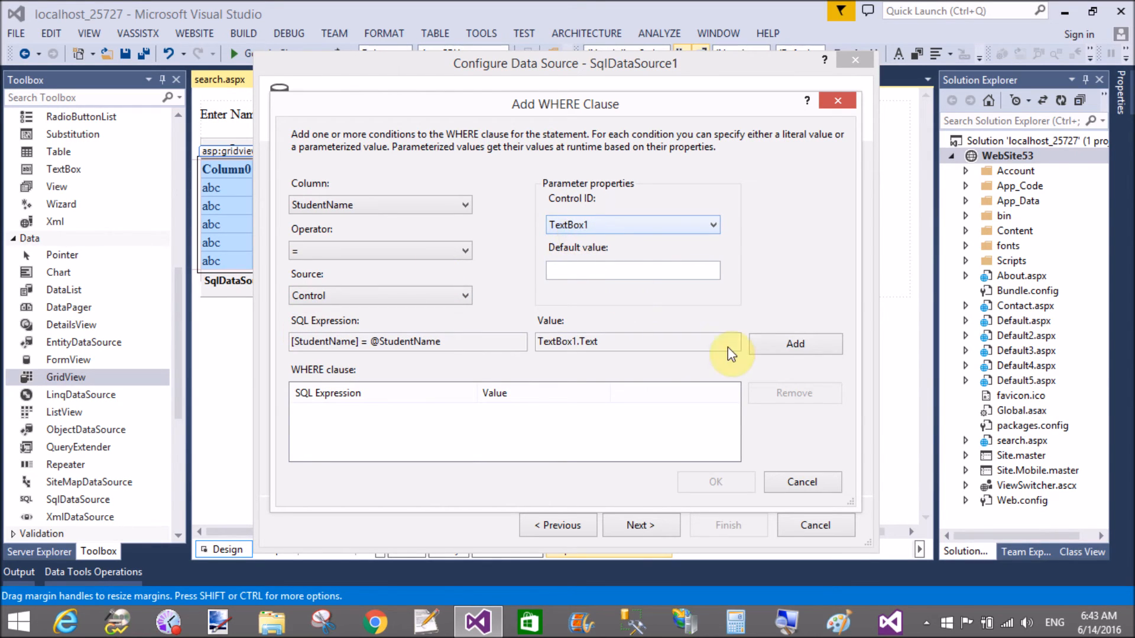
{"action": "left_click", "coordinate": [795, 344]}
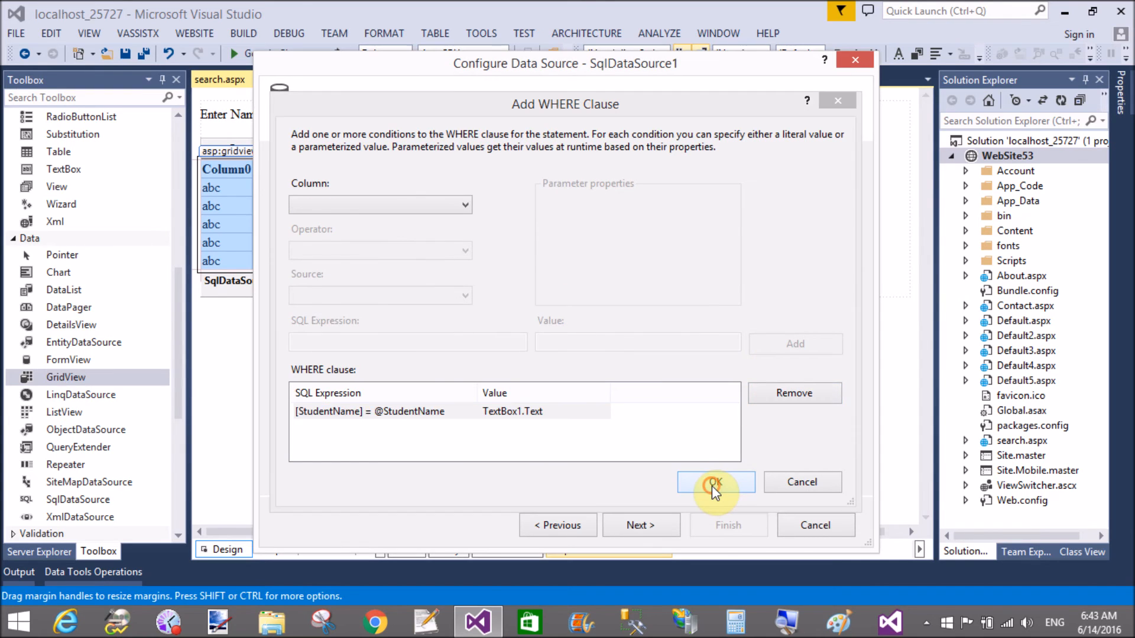
- Confirm the filter, test the query and finish the Configure Data Source wizard
{"action": "left_click", "coordinate": [715, 482]}
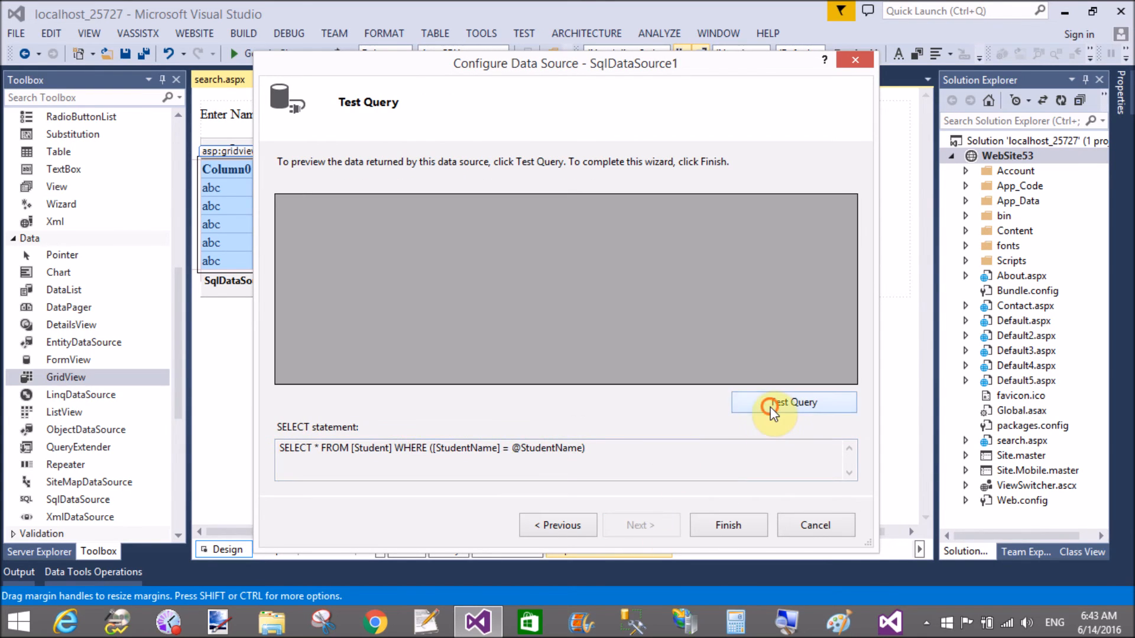
{"action": "left_click", "coordinate": [793, 402]}
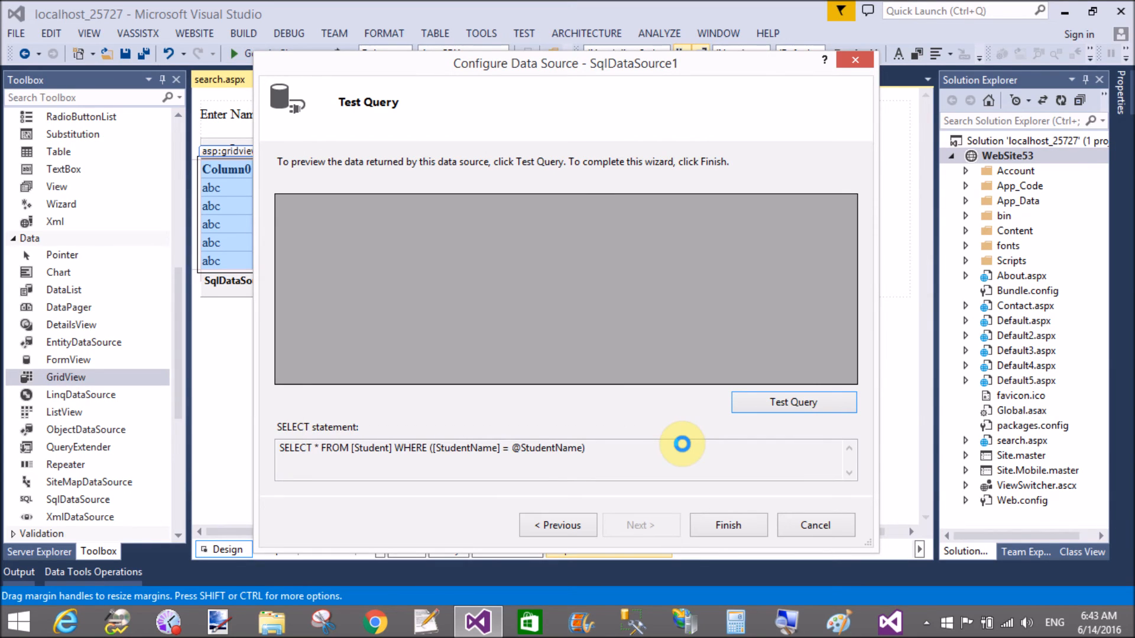
{"action": "left_click", "coordinate": [795, 402]}
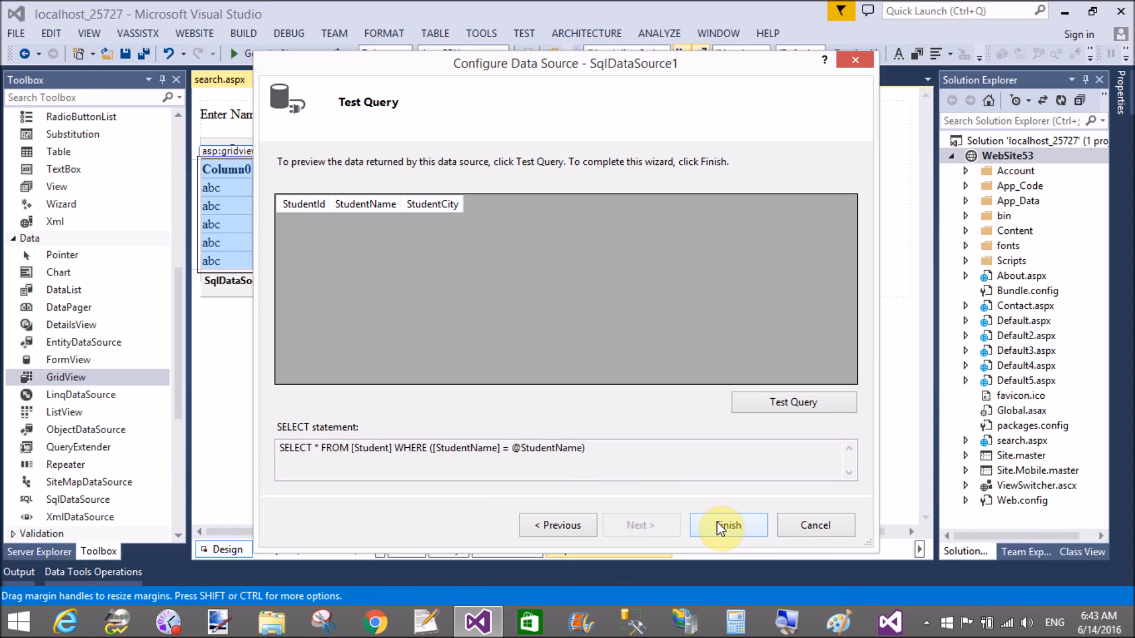
{"action": "left_click", "coordinate": [729, 525]}
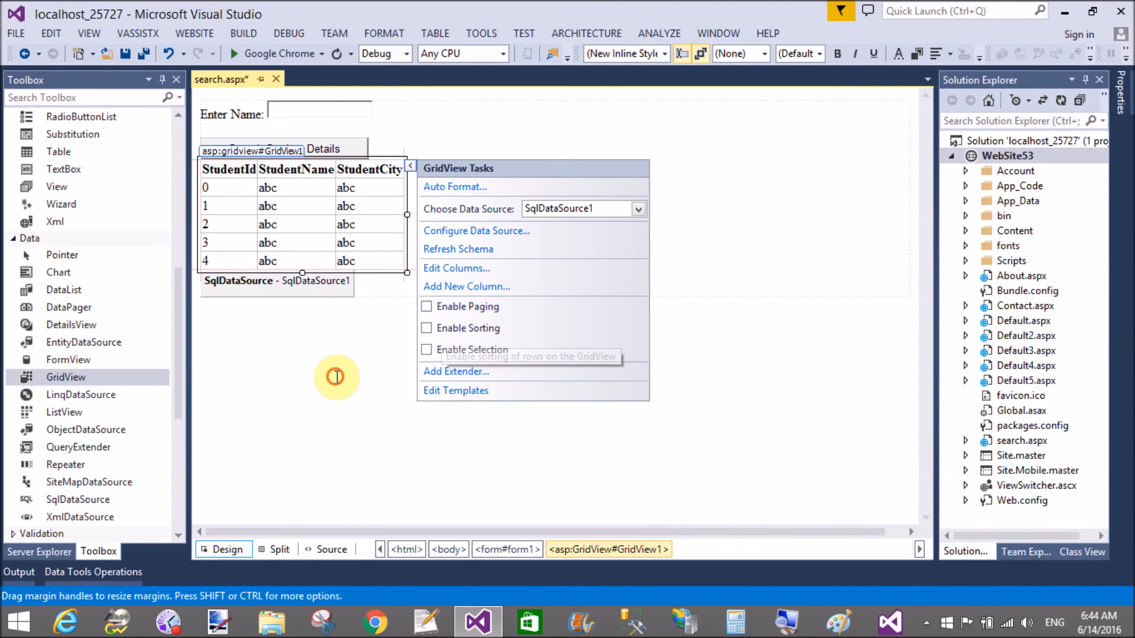
- Save search.aspx and run it in Google Chrome at localhost via View in Browser
{"action": "left_click", "coordinate": [130, 53]}
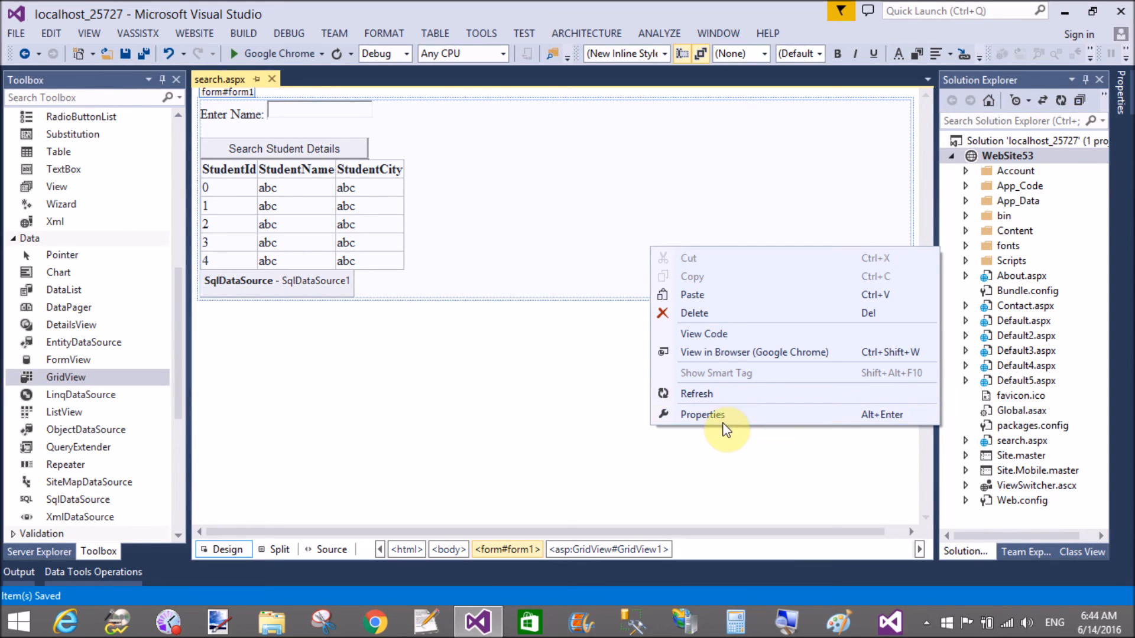
{"action": "left_click", "coordinate": [703, 415]}
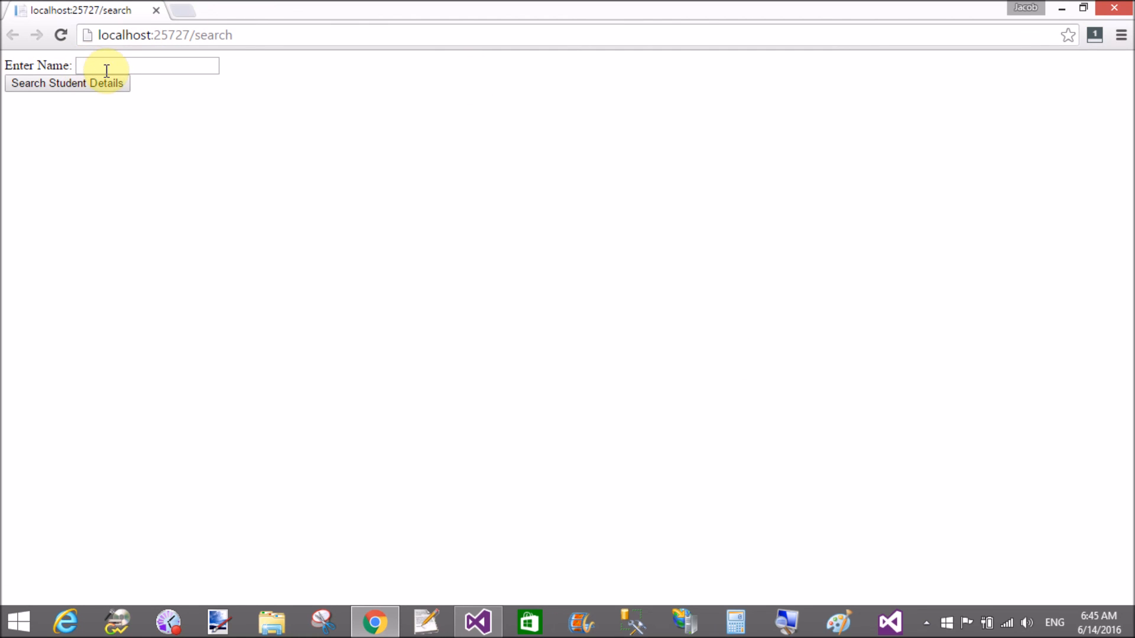
- Search for Bill and then jacob, each returning one matching student row, then close Chrome
{"action": "type", "text": "B"}
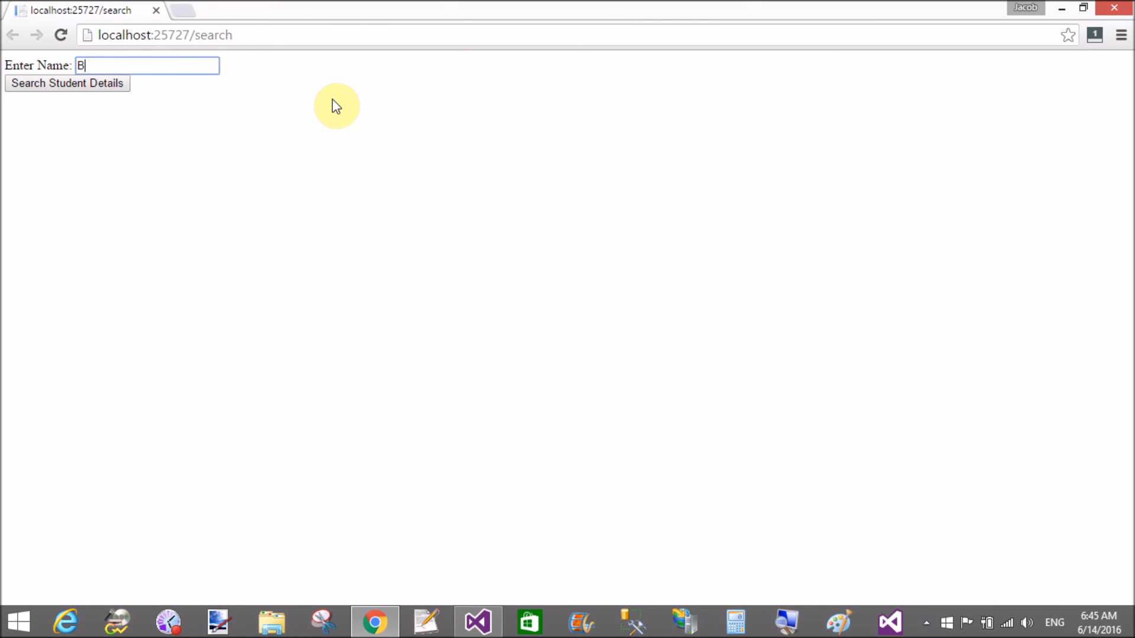
{"action": "type", "text": "ill"}
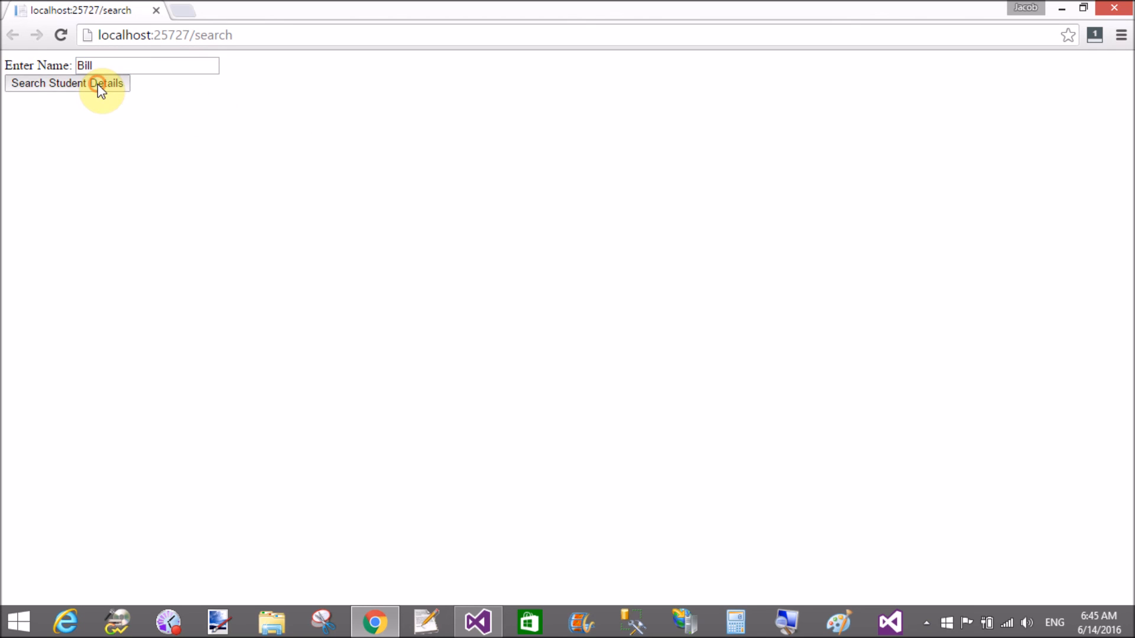
{"action": "left_click", "coordinate": [97, 83]}
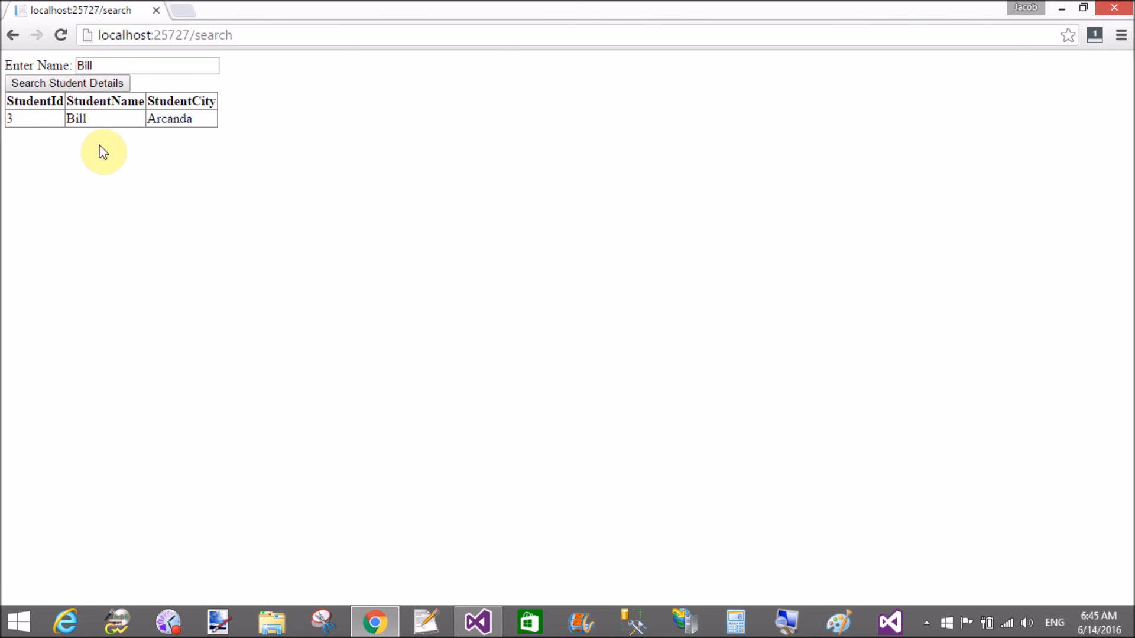
{"action": "type", "text": "jacob"}
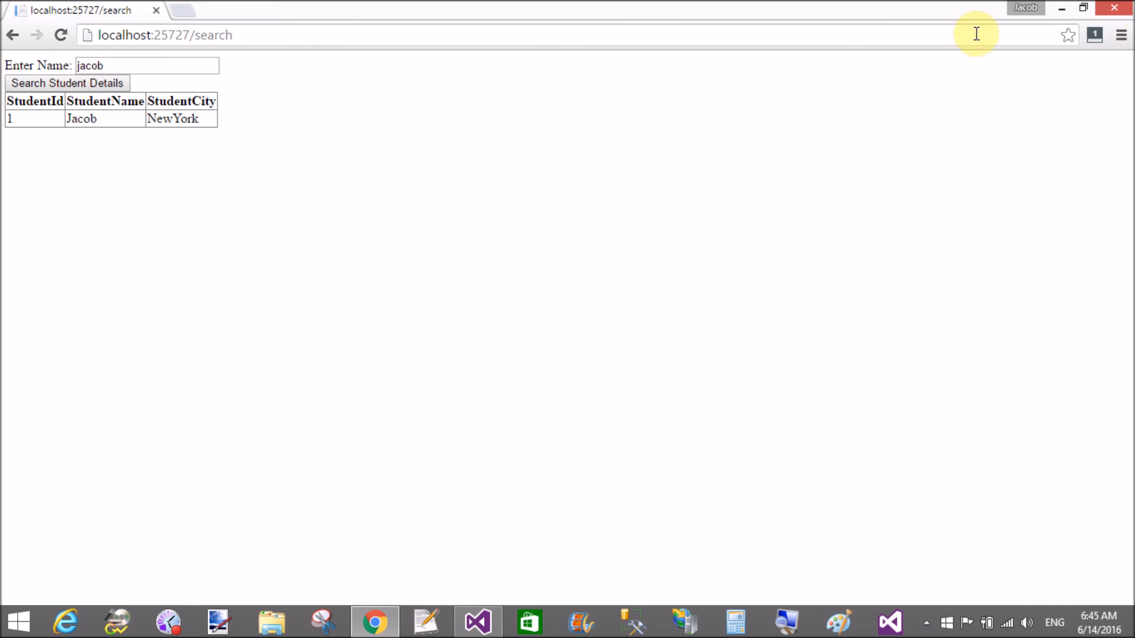
{"action": "left_click", "coordinate": [478, 622]}
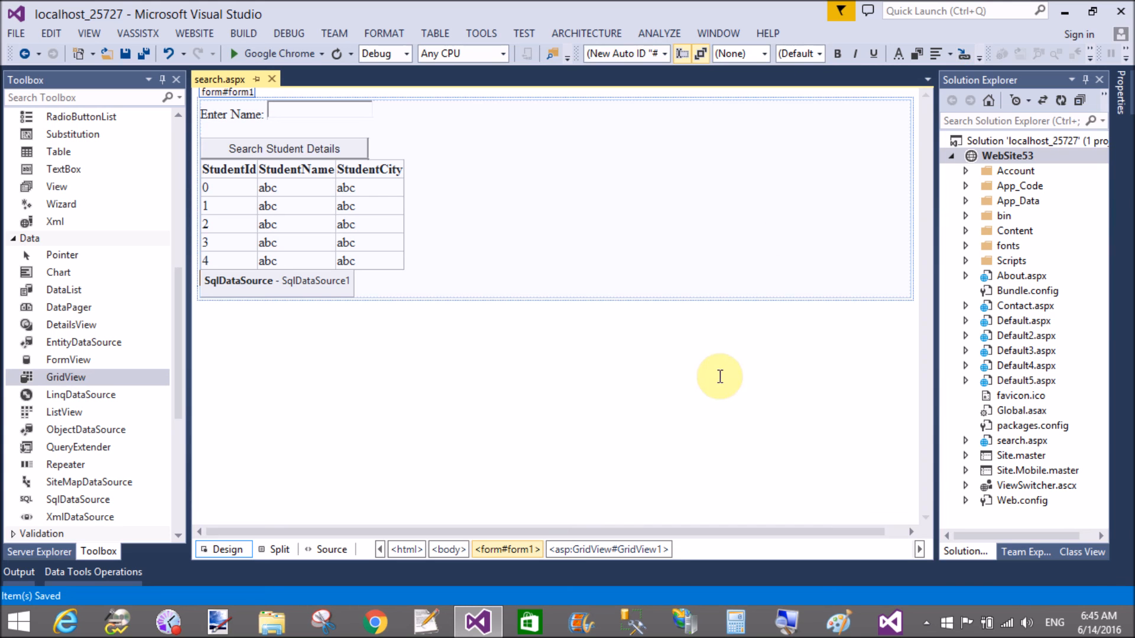
- View search.aspx markup showing TextBox1, Button1, GridView1 and SqlDataSource1 filtered by TextBox1
{"action": "left_click", "coordinate": [331, 549]}
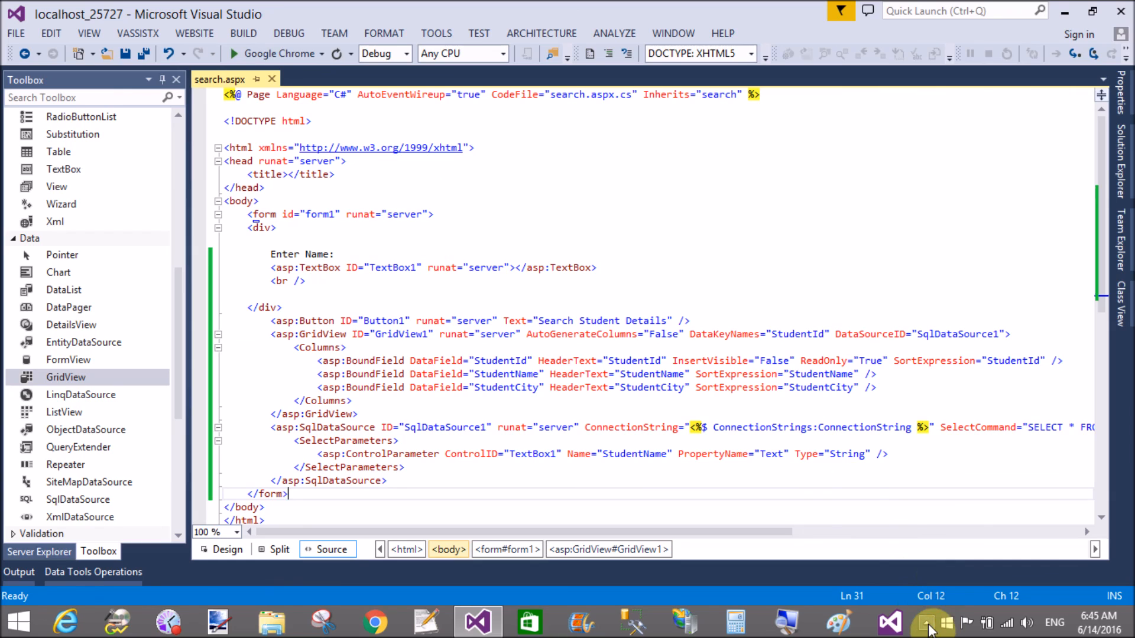
{"action": "left_click", "coordinate": [929, 629]}
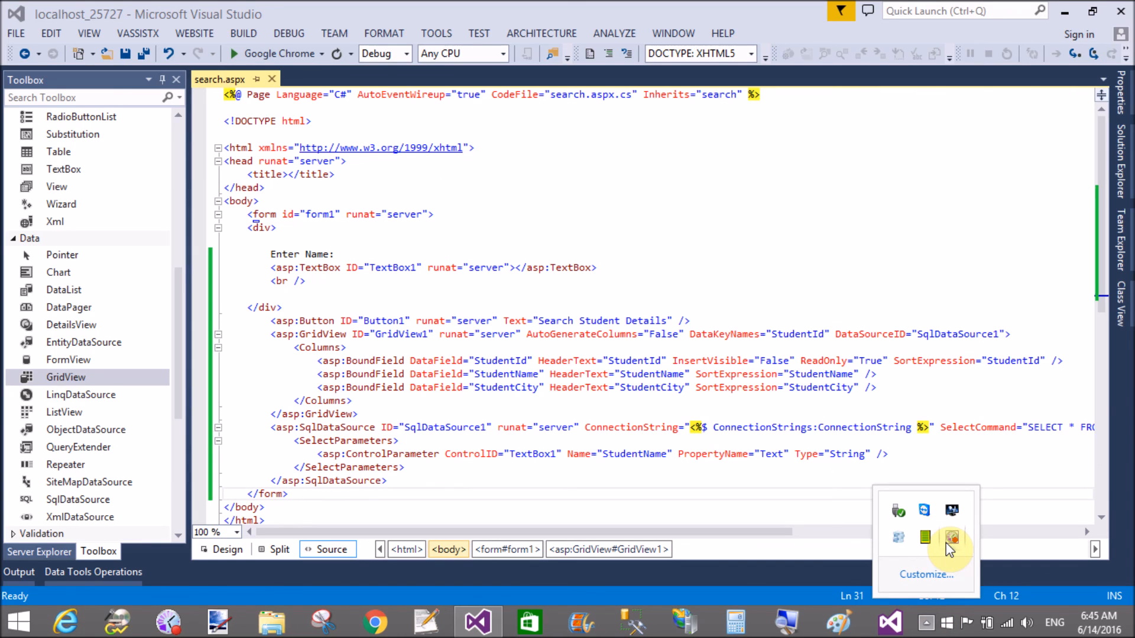
{"action": "right_click", "coordinate": [952, 537]}
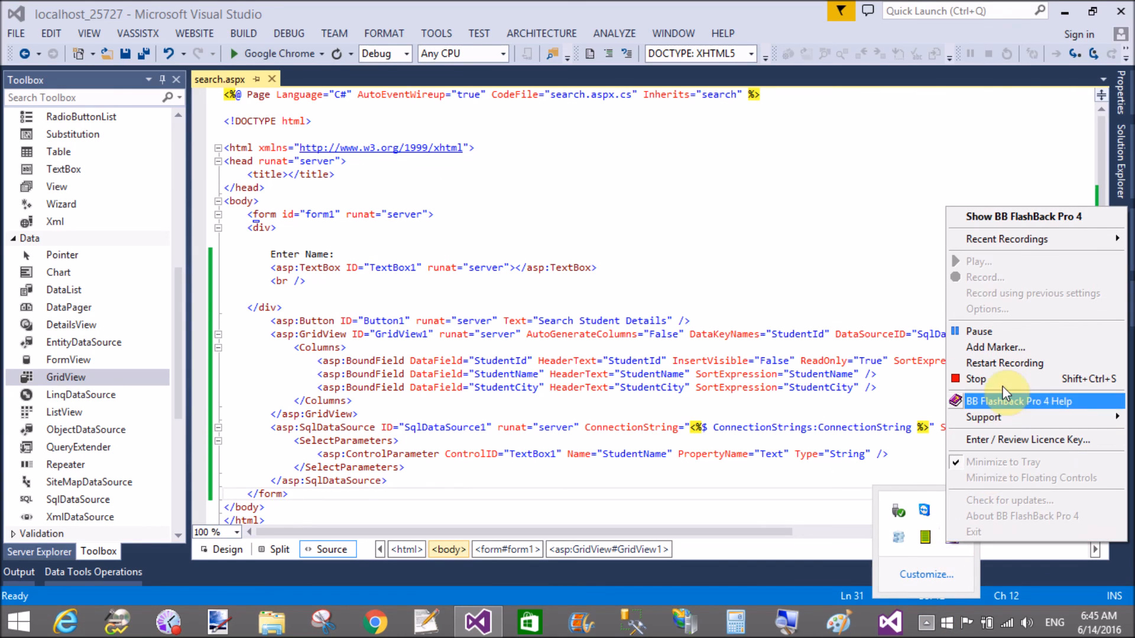